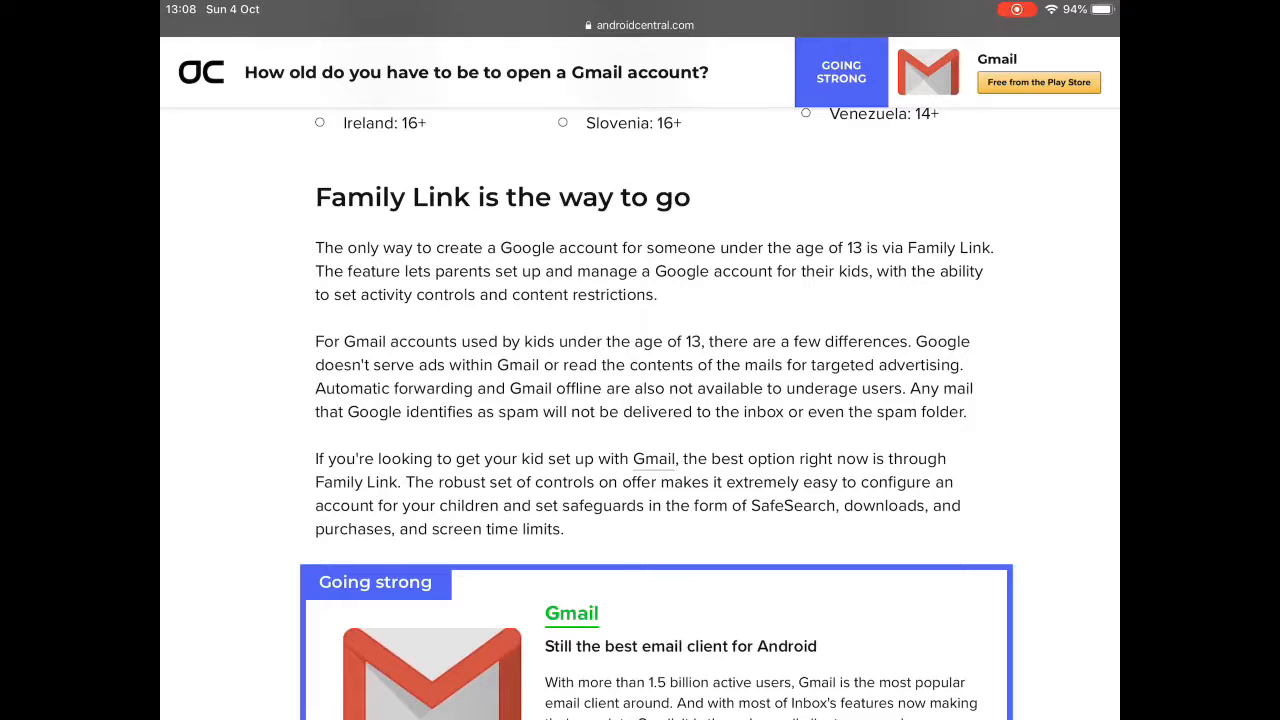
{"action": "scroll", "scroll_direction": "down", "scroll_amount": 3}
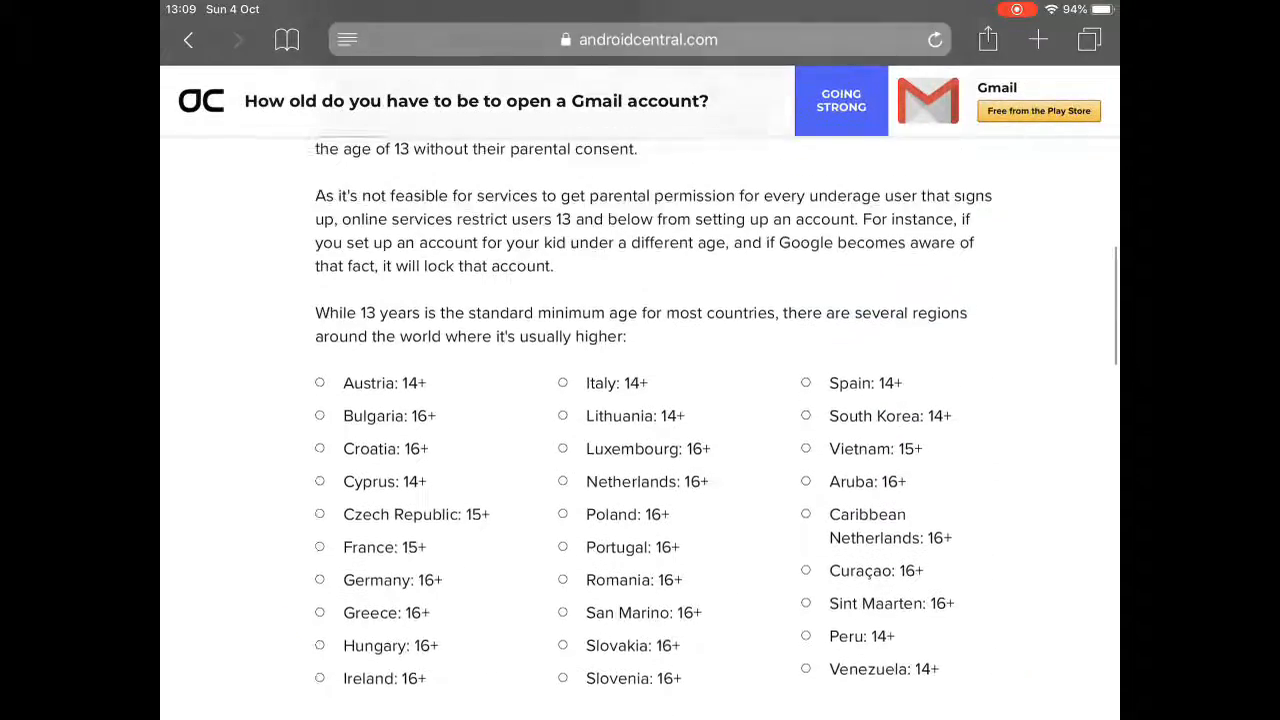
{"action": "scroll", "scroll_direction": "down", "scroll_amount": 3}
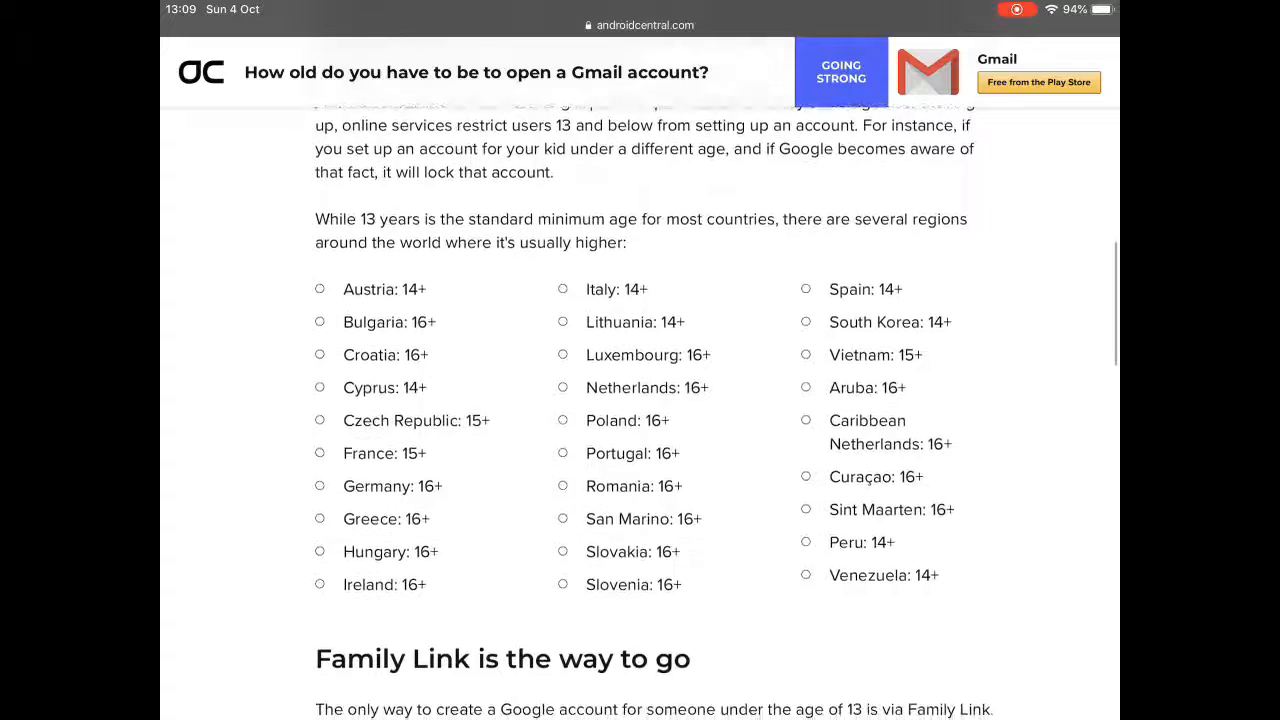
{"action": "scroll", "scroll_direction": "down", "scroll_amount": 3}
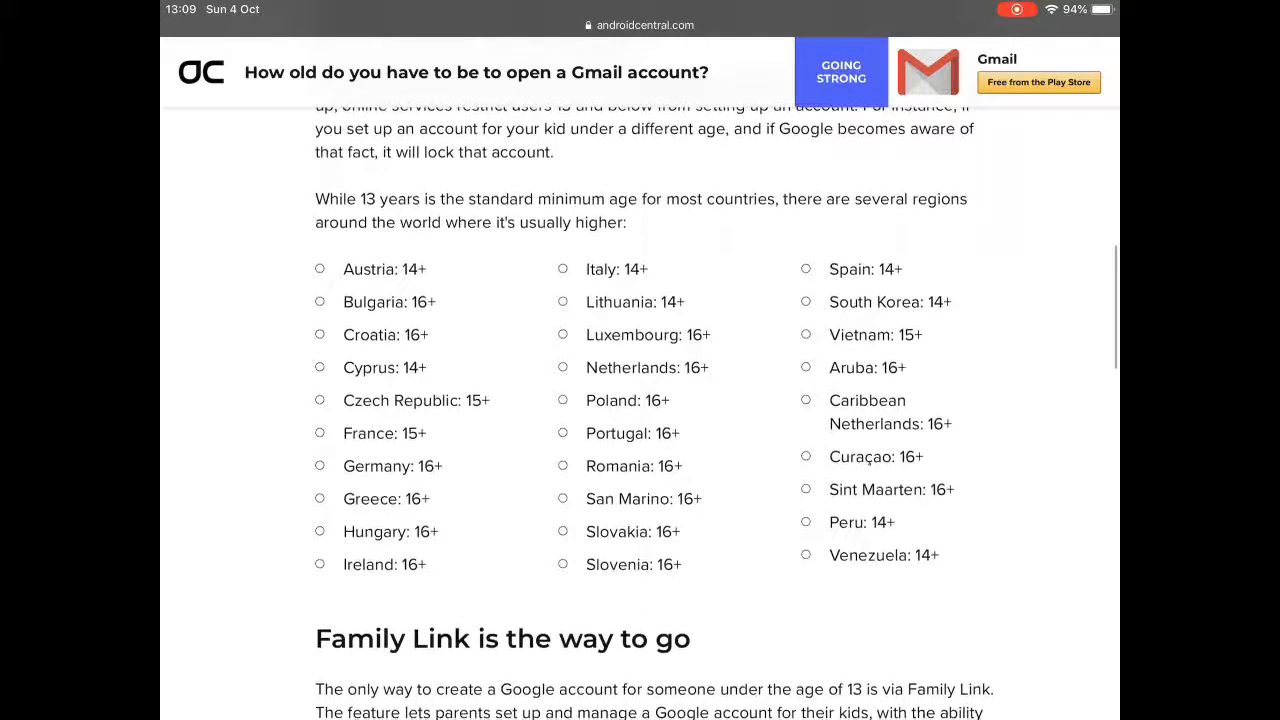
{"action": "scroll", "scroll_direction": "up", "scroll_amount": 3}
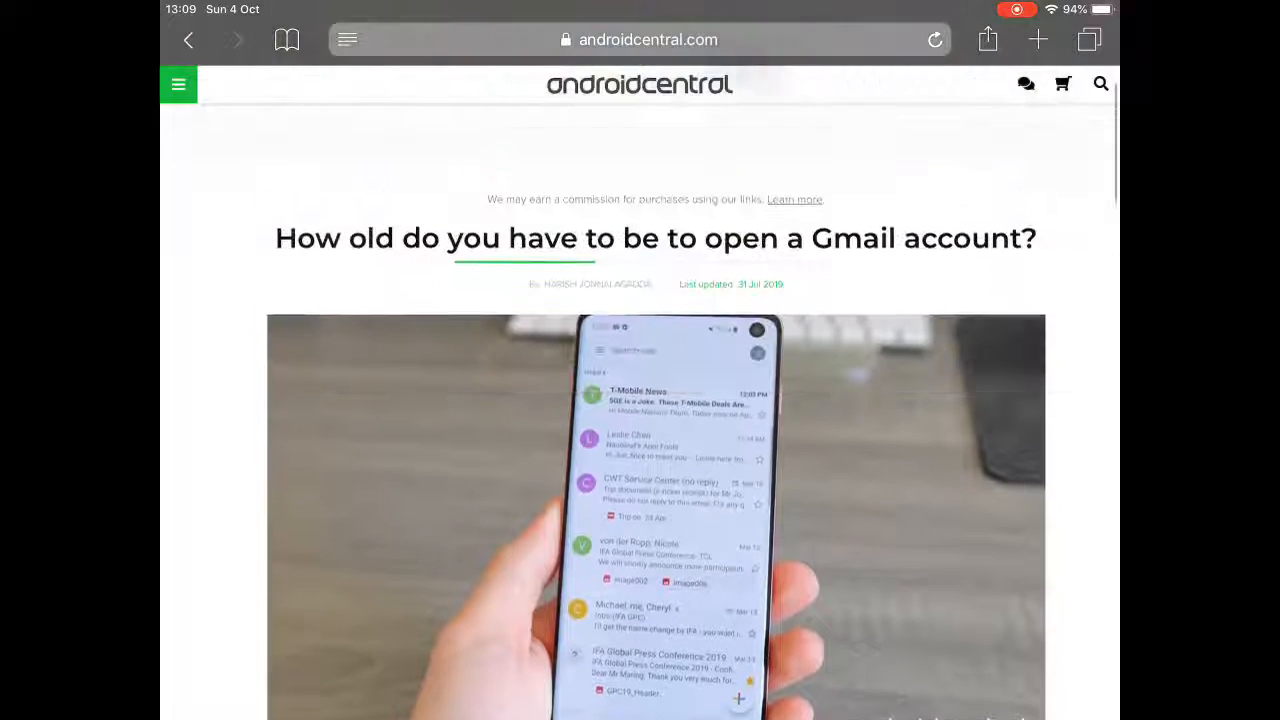
{"action": "left_click", "coordinate": [632, 40]}
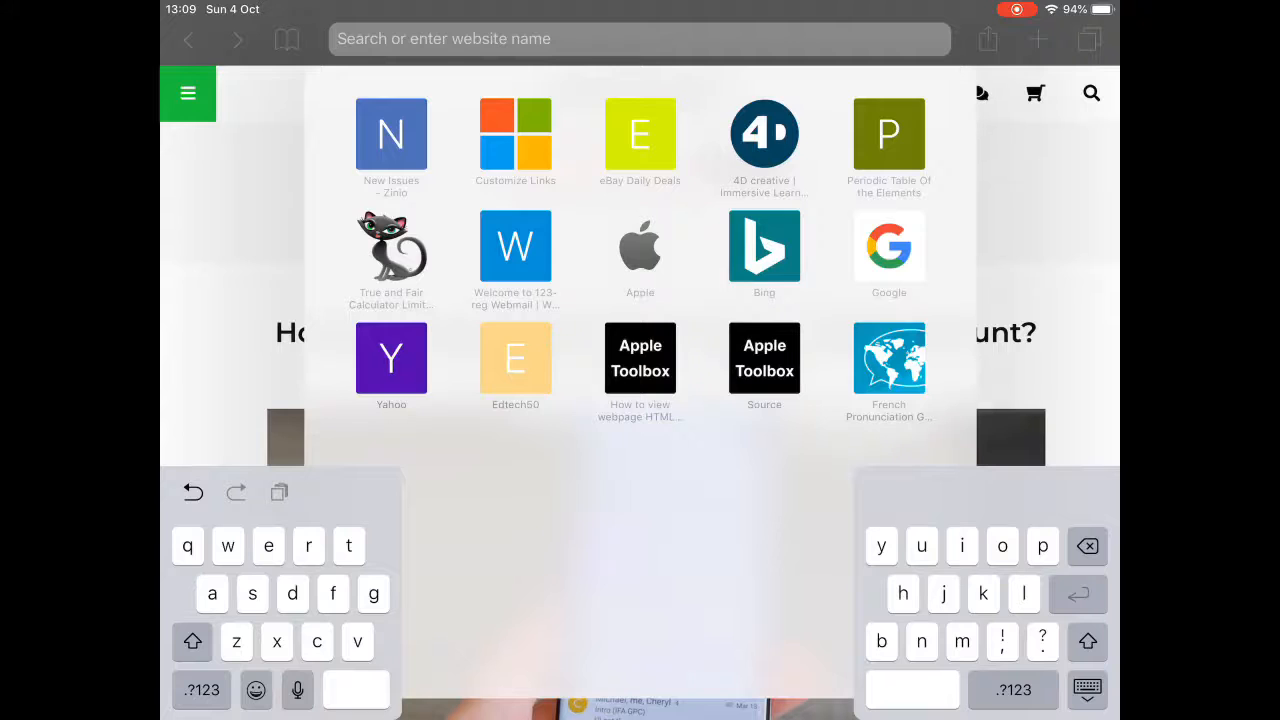
{"action": "type", "text": "google.com"}
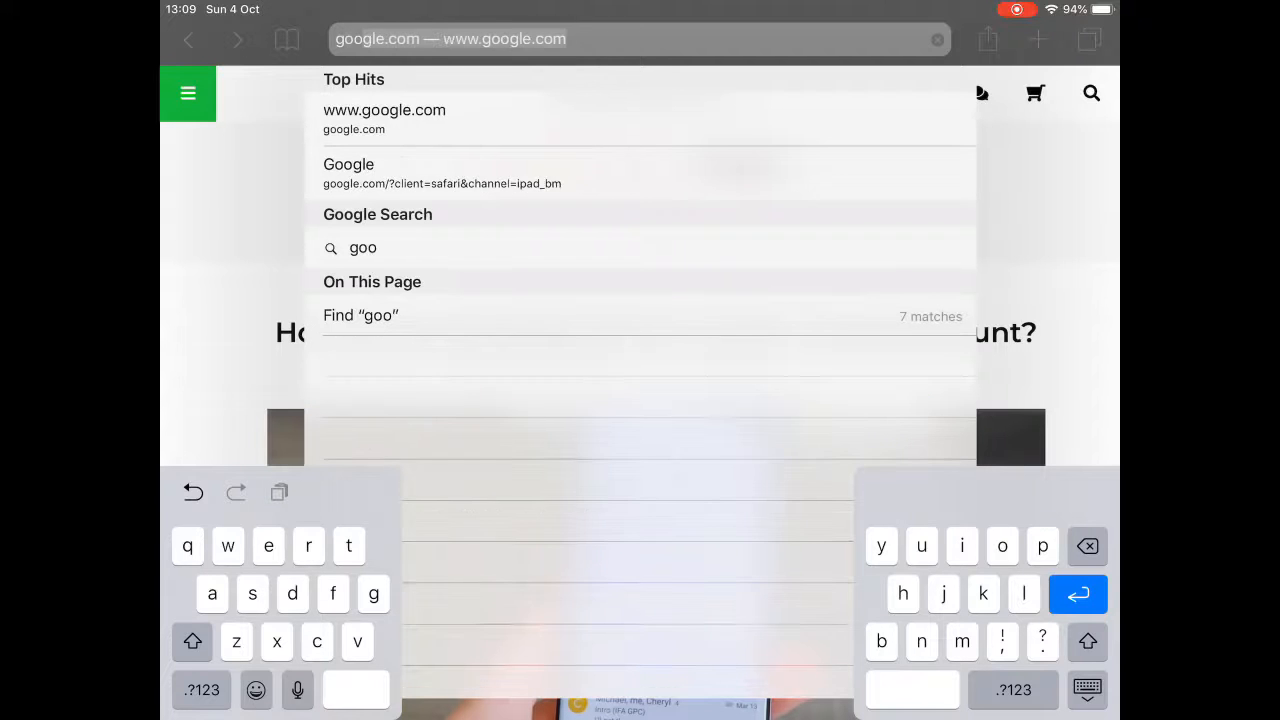
{"action": "left_click", "coordinate": [384, 110]}
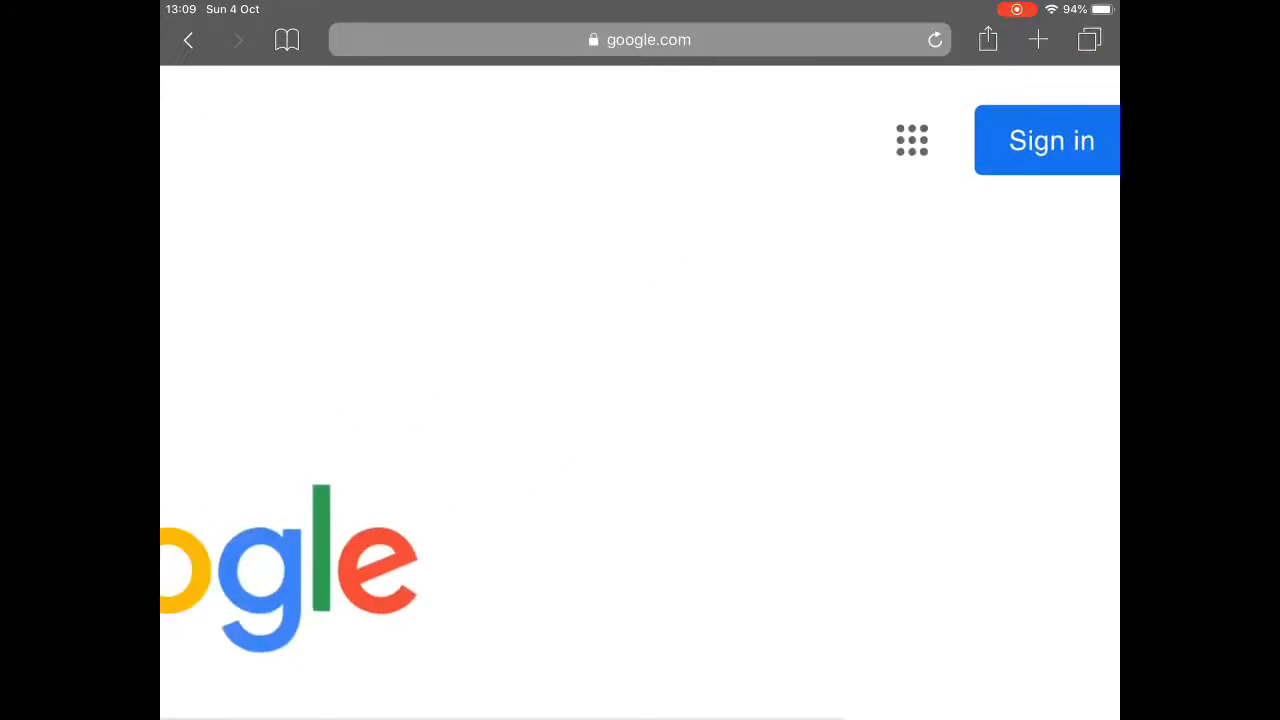
- From the Google apps grid, load the Gmail welcome page
{"action": "left_click", "coordinate": [912, 140]}
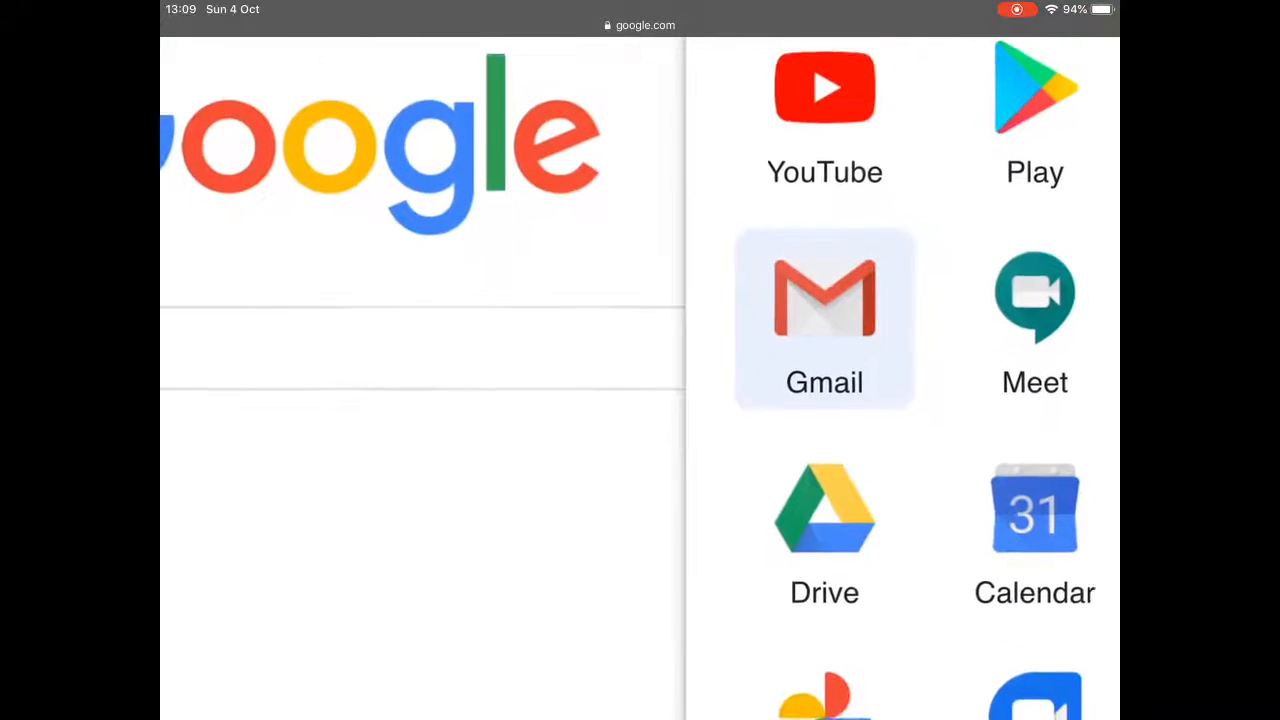
{"action": "left_click", "coordinate": [824, 316]}
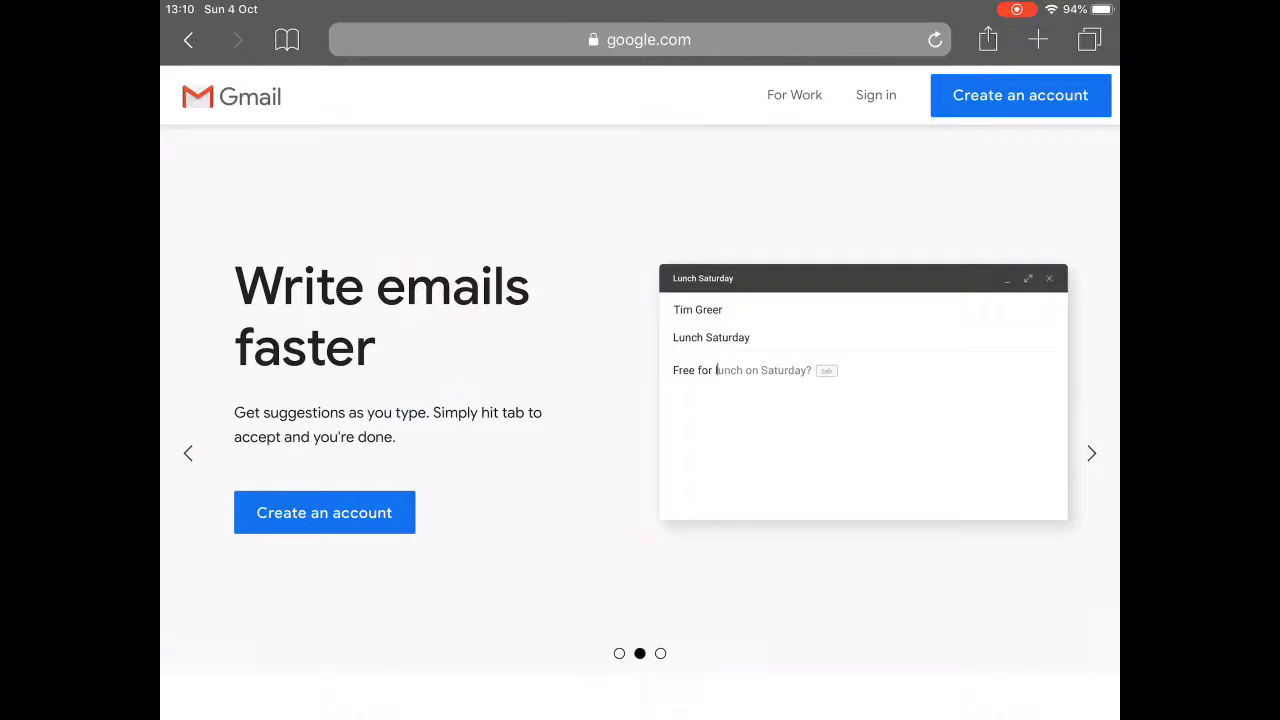
- Choose 'Create an account' so the blank Google sign-up form appears
{"action": "left_click", "coordinate": [1092, 452]}
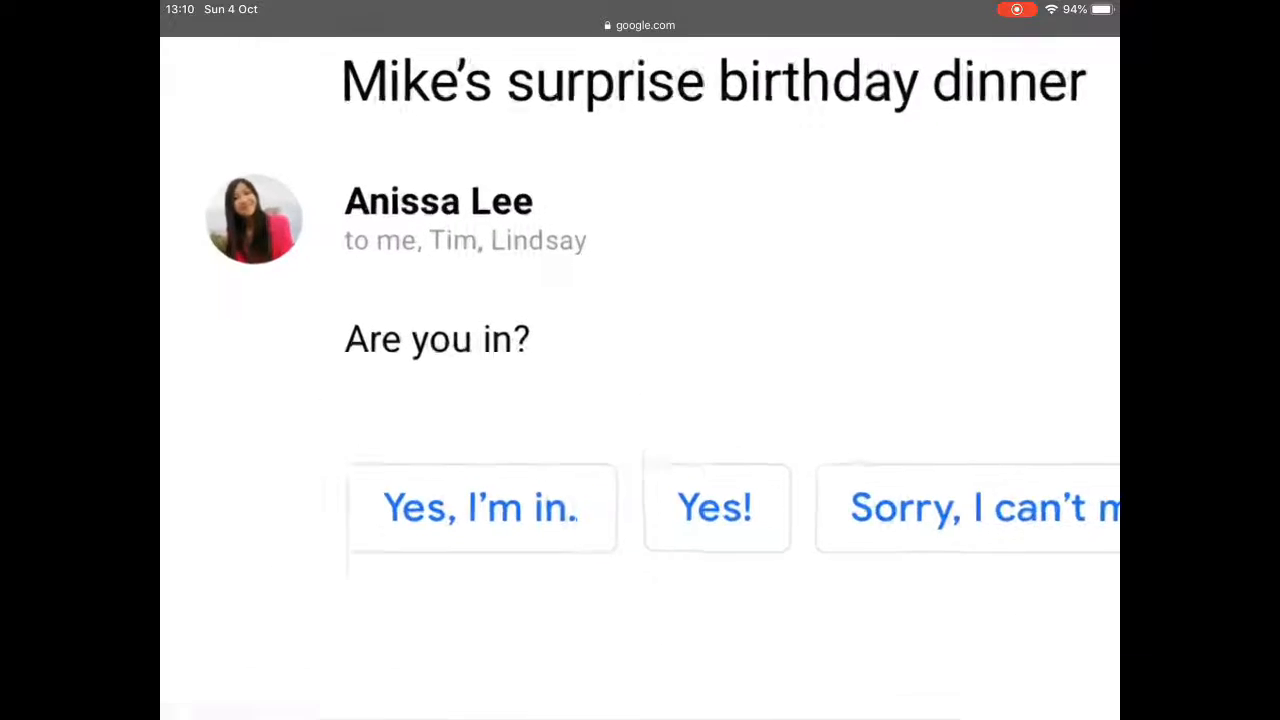
{"action": "scroll", "scroll_direction": "down", "scroll_amount": 3}
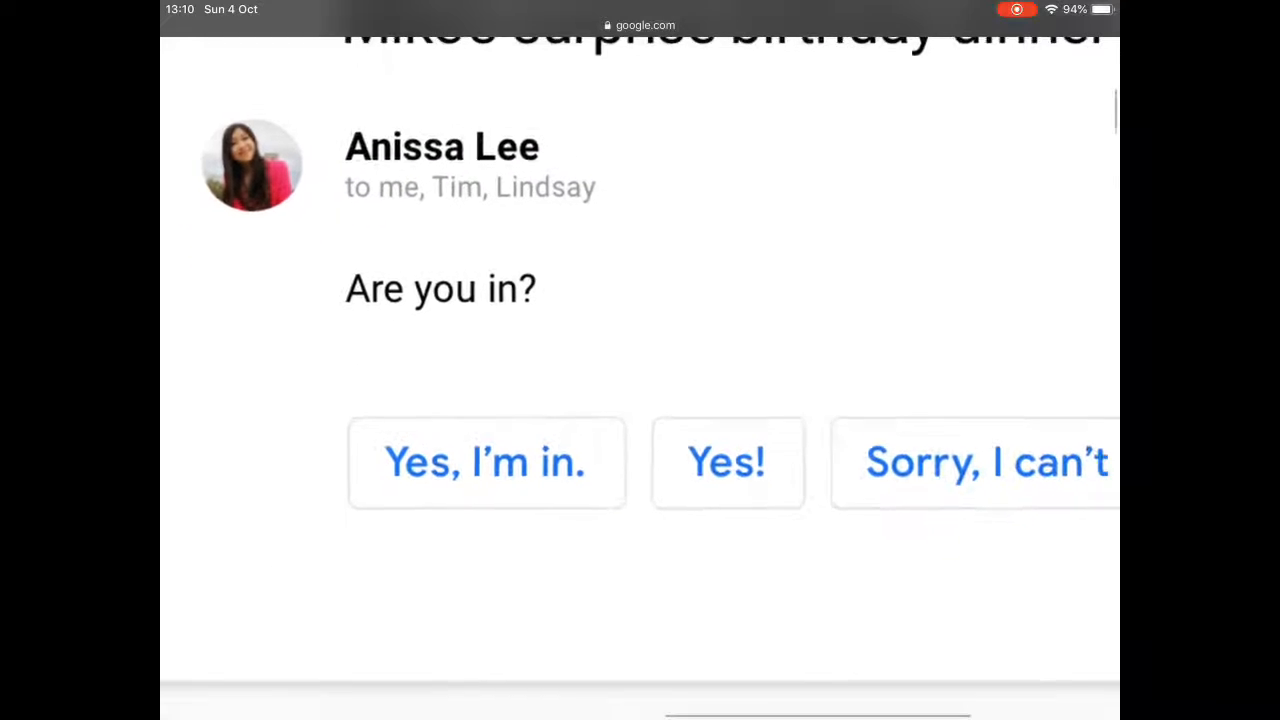
{"action": "scroll", "scroll_direction": "down", "scroll_amount": 3}
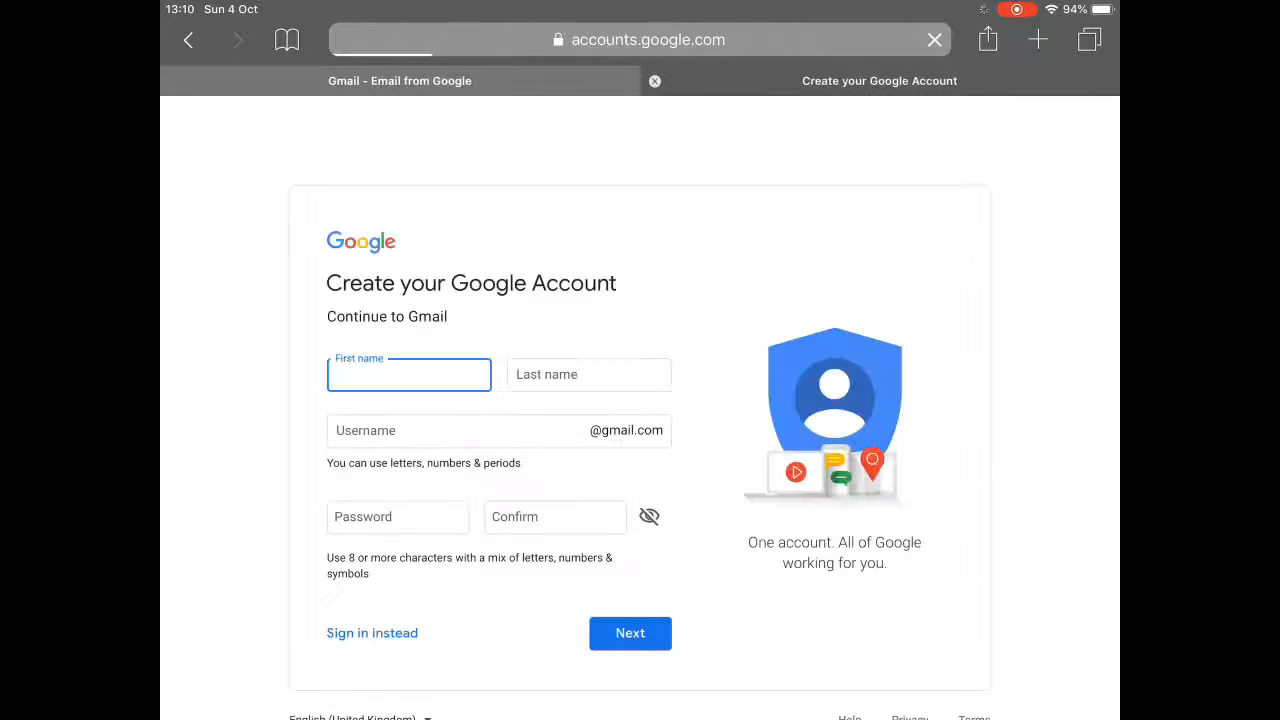
- Enter first name Richard and last name Smith, then move to the Username field
{"action": "left_click", "coordinate": [408, 374]}
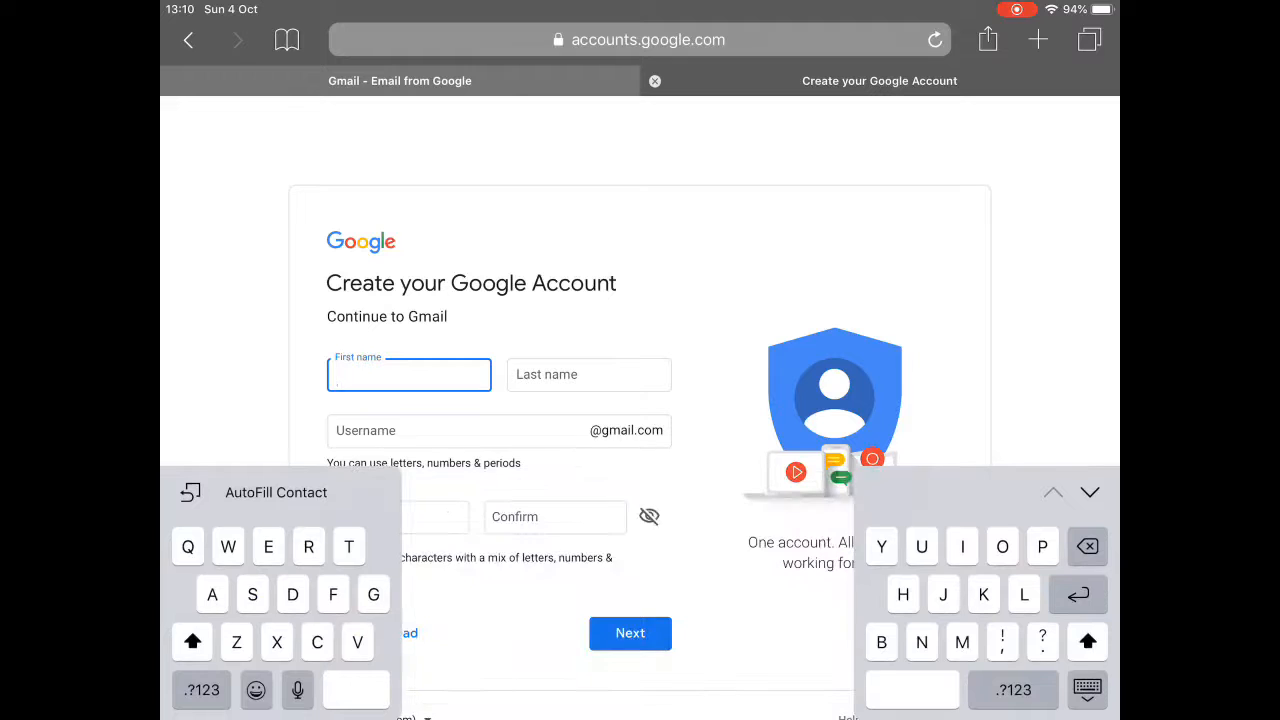
{"action": "type", "text": "R"}
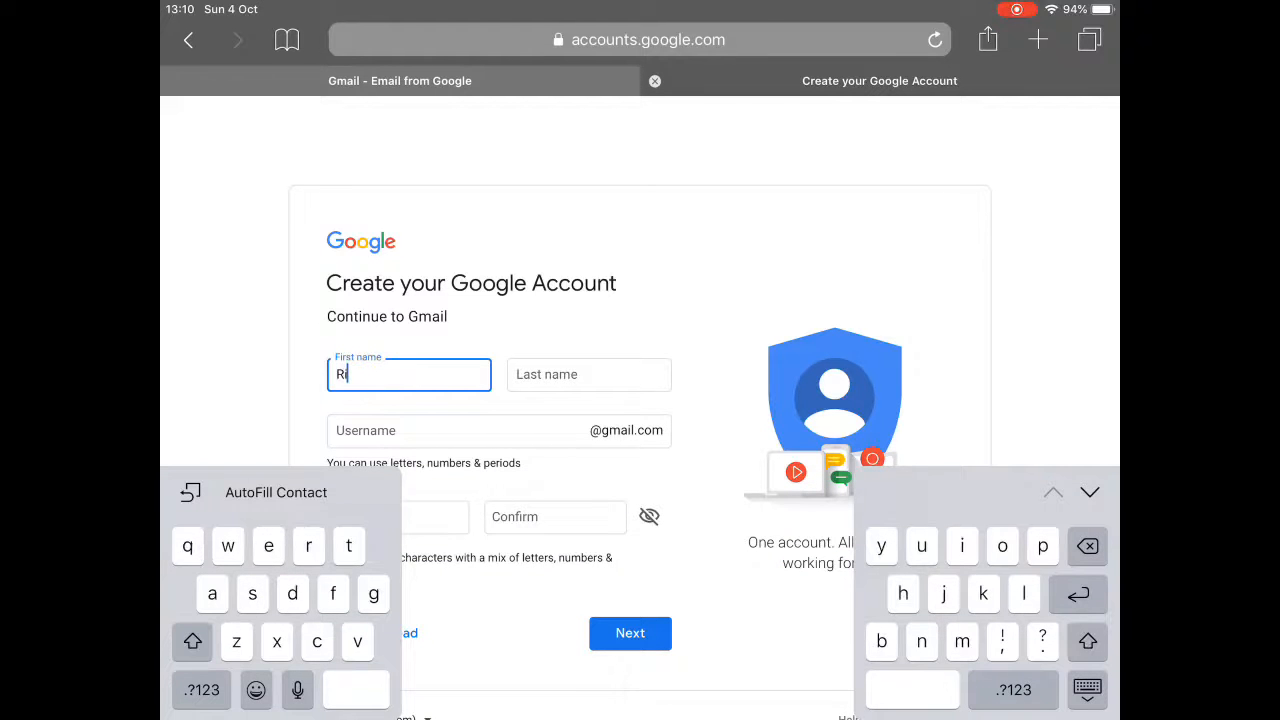
{"action": "type", "text": "ich"}
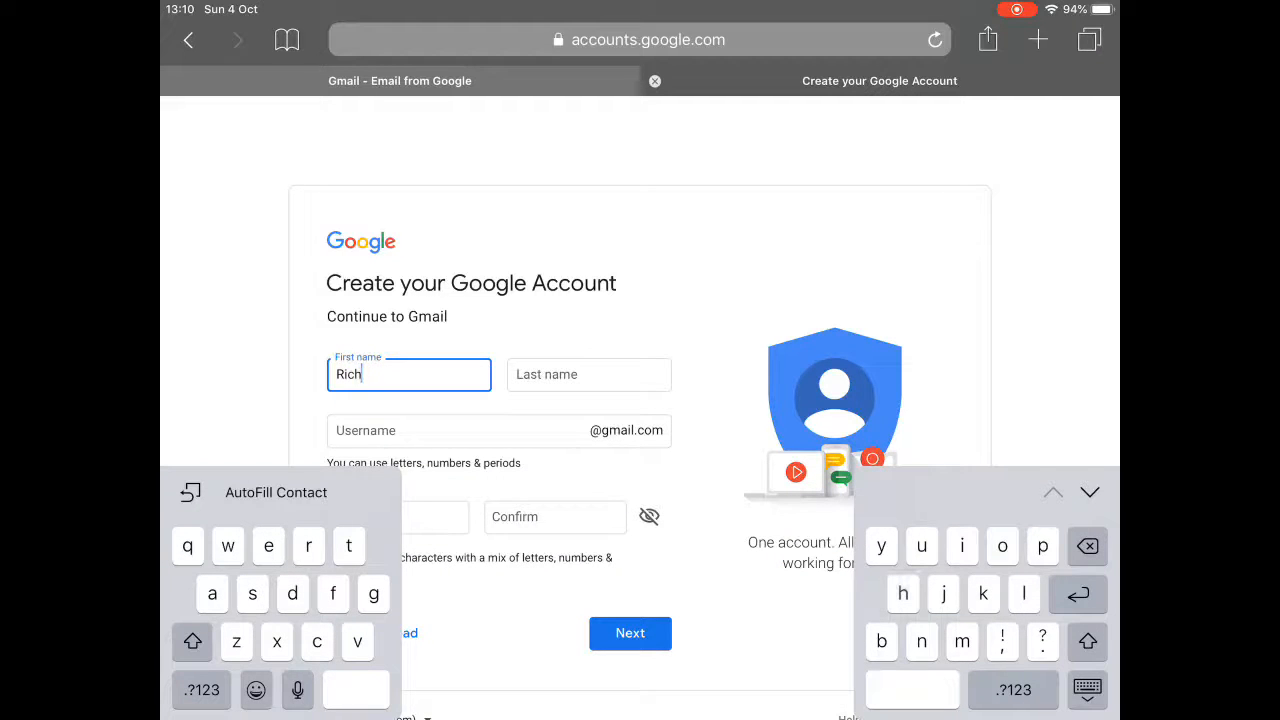
{"action": "type", "text": "ard"}
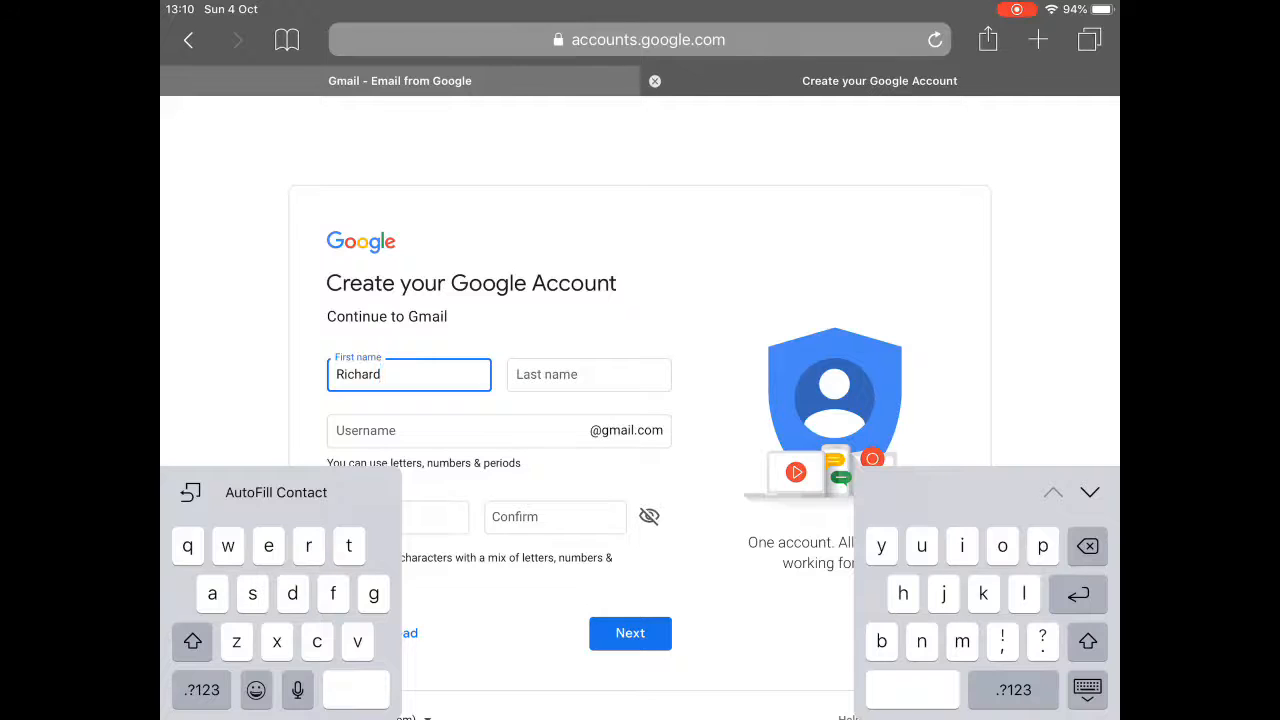
{"action": "left_click", "coordinate": [588, 376]}
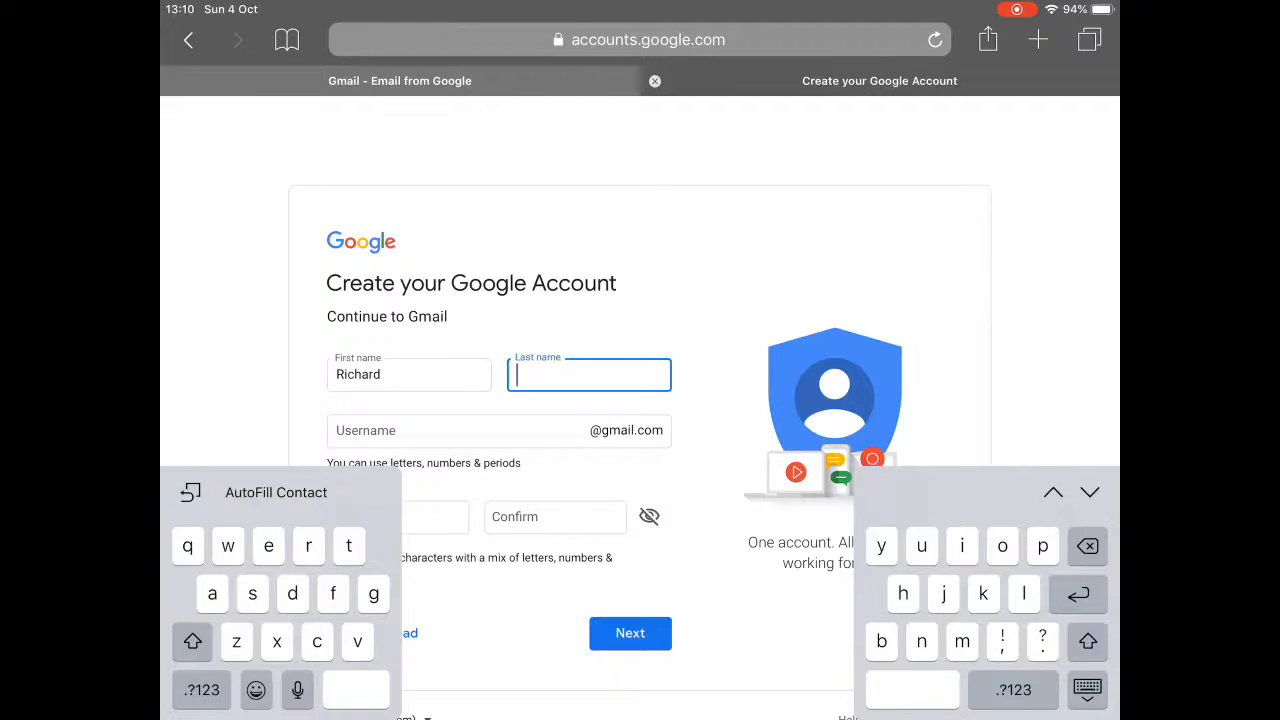
{"action": "type", "text": "Sm"}
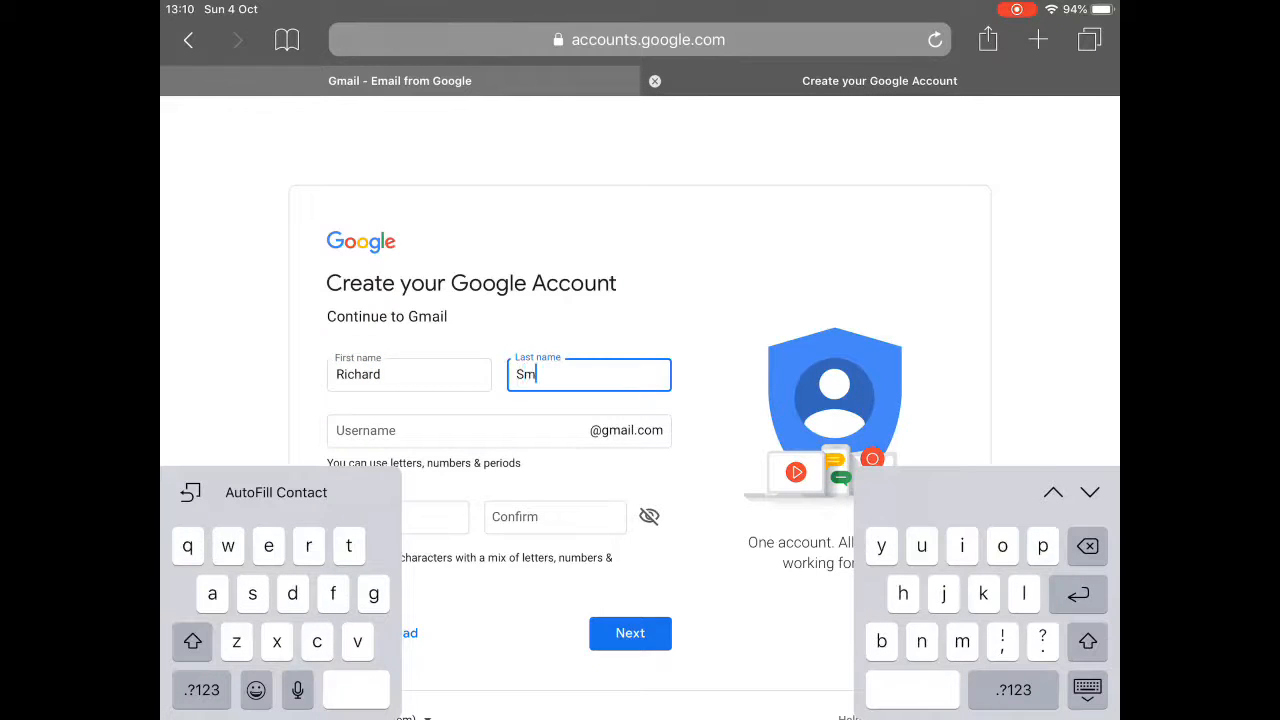
{"action": "type", "text": "ith"}
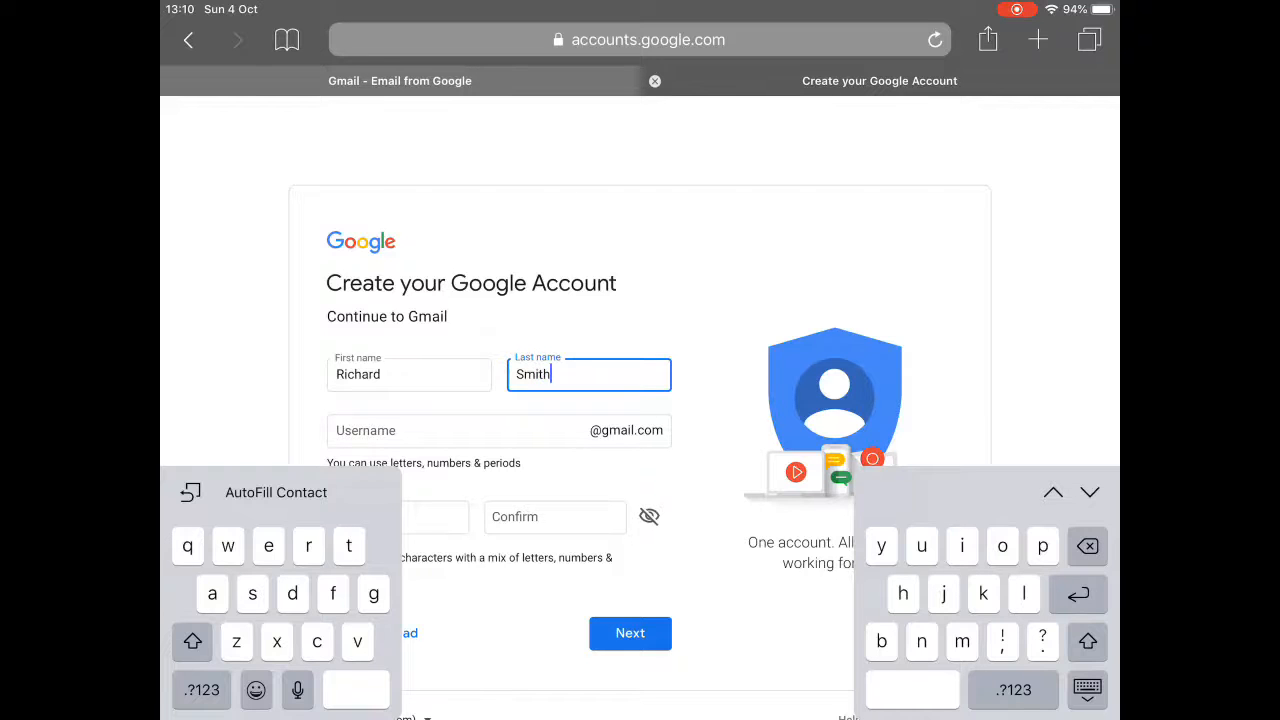
{"action": "left_click", "coordinate": [470, 430]}
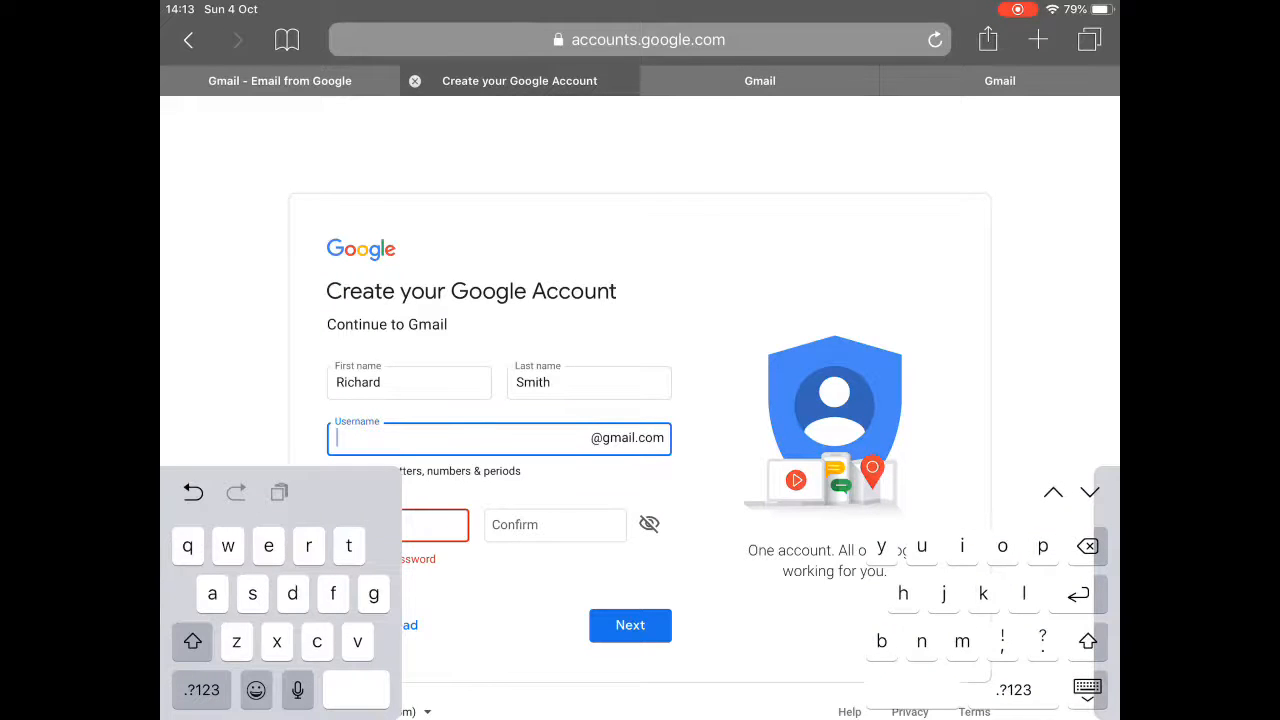
- Enter richard.smith as the username, which Google reports as taken
{"action": "type", "text": "r"}
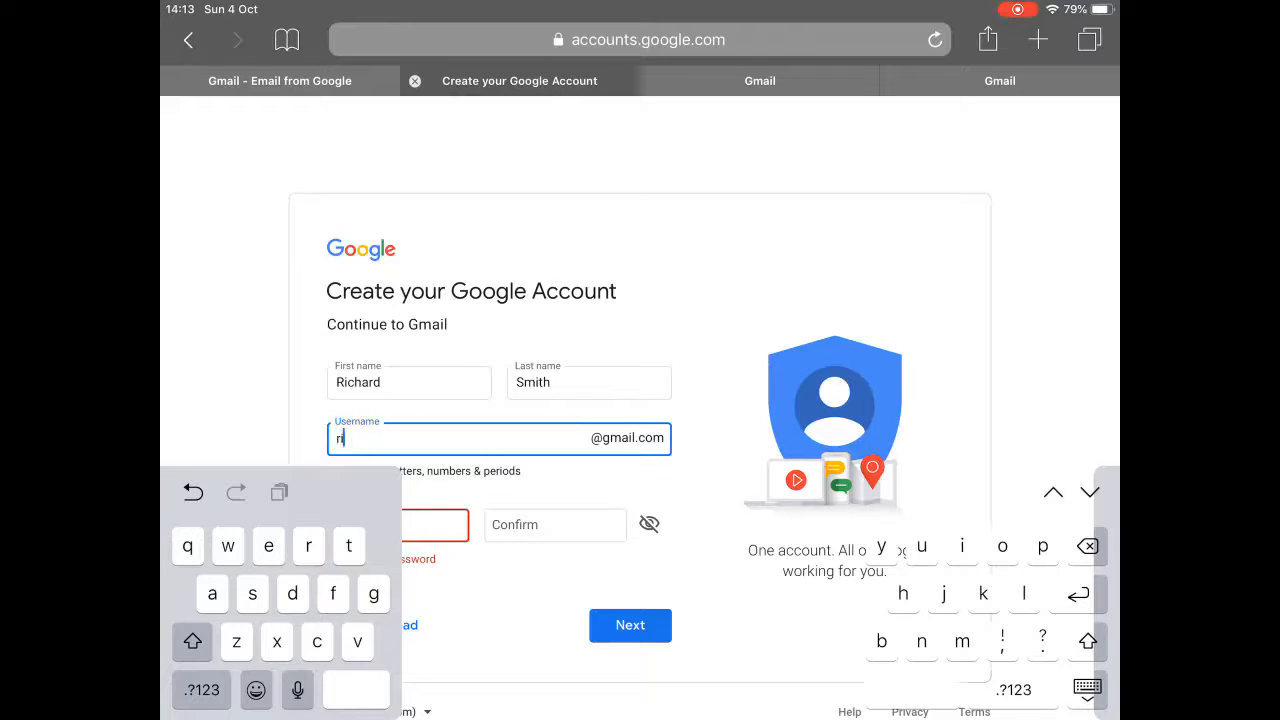
{"action": "type", "text": "ich"}
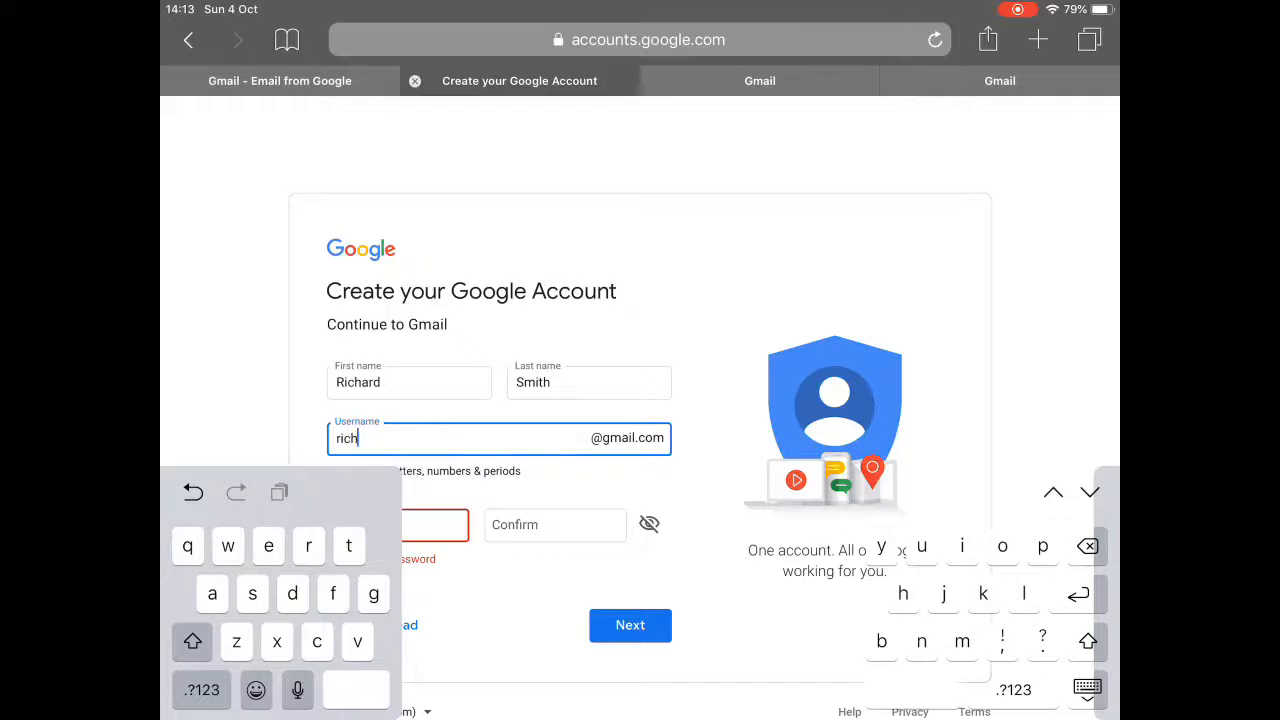
{"action": "type", "text": "ard"}
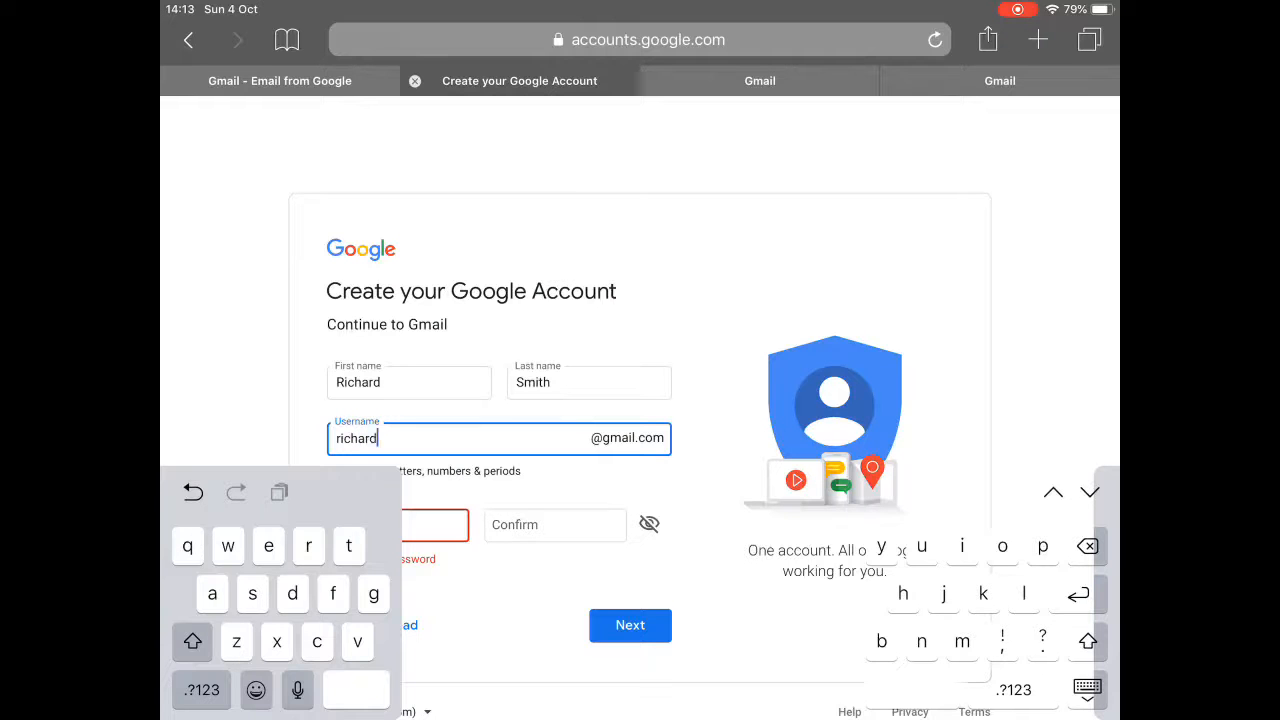
{"action": "type", "text": "."}
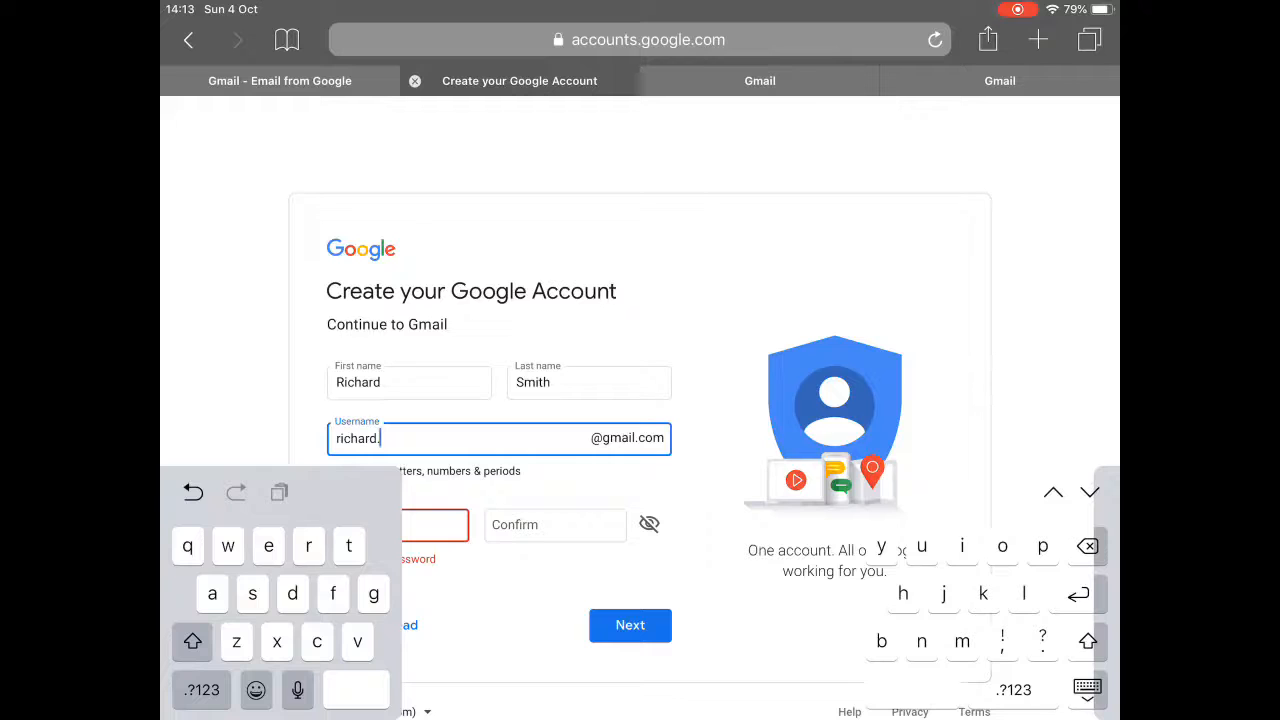
{"action": "type", "text": "s"}
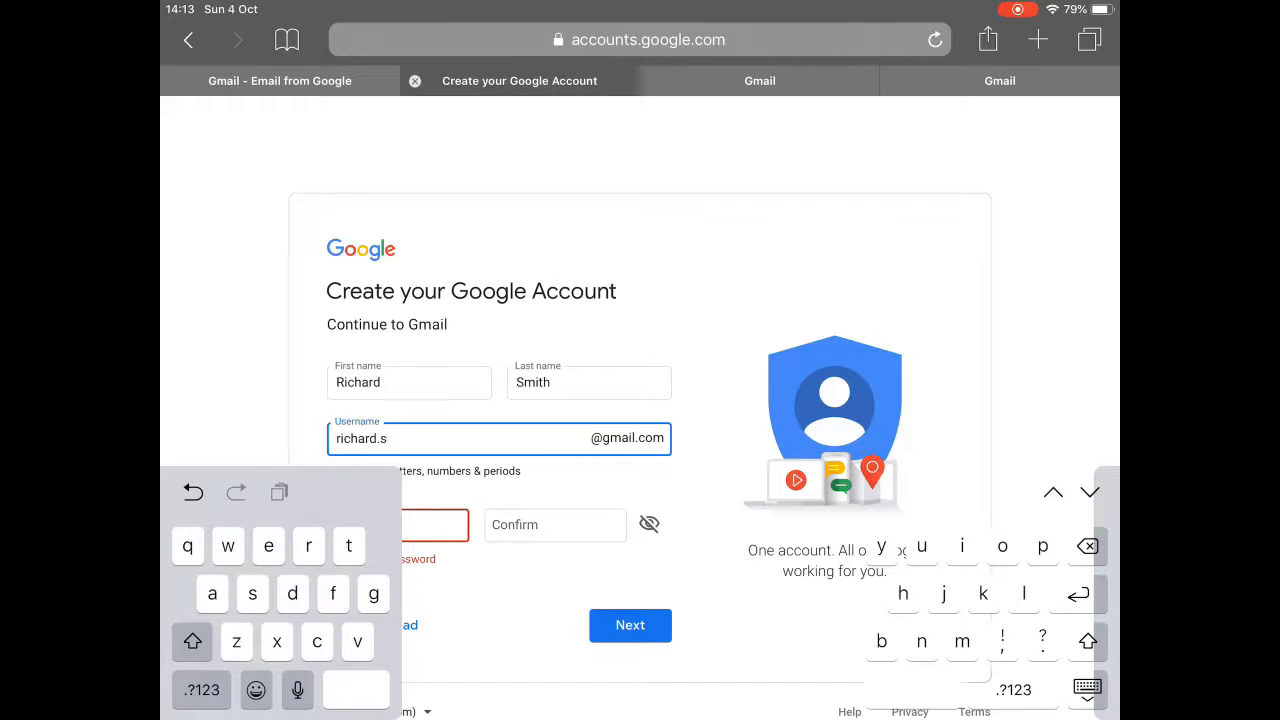
{"action": "type", "text": "mi"}
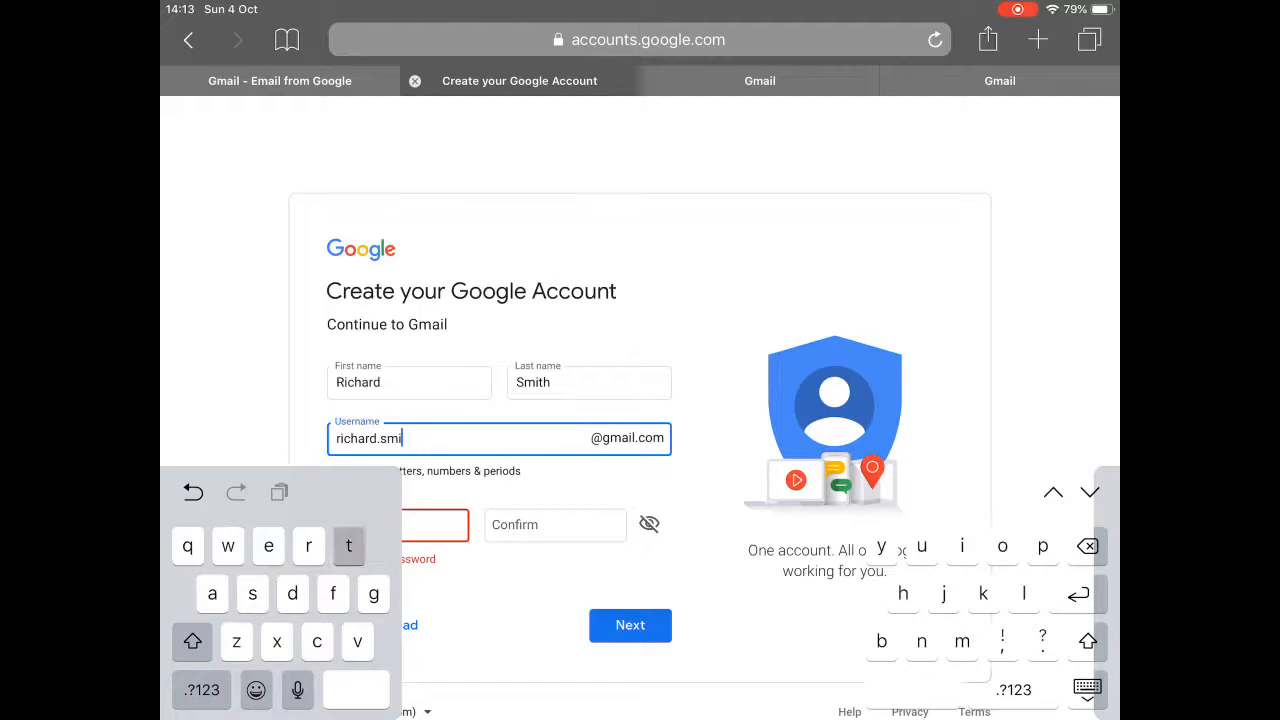
{"action": "type", "text": "th"}
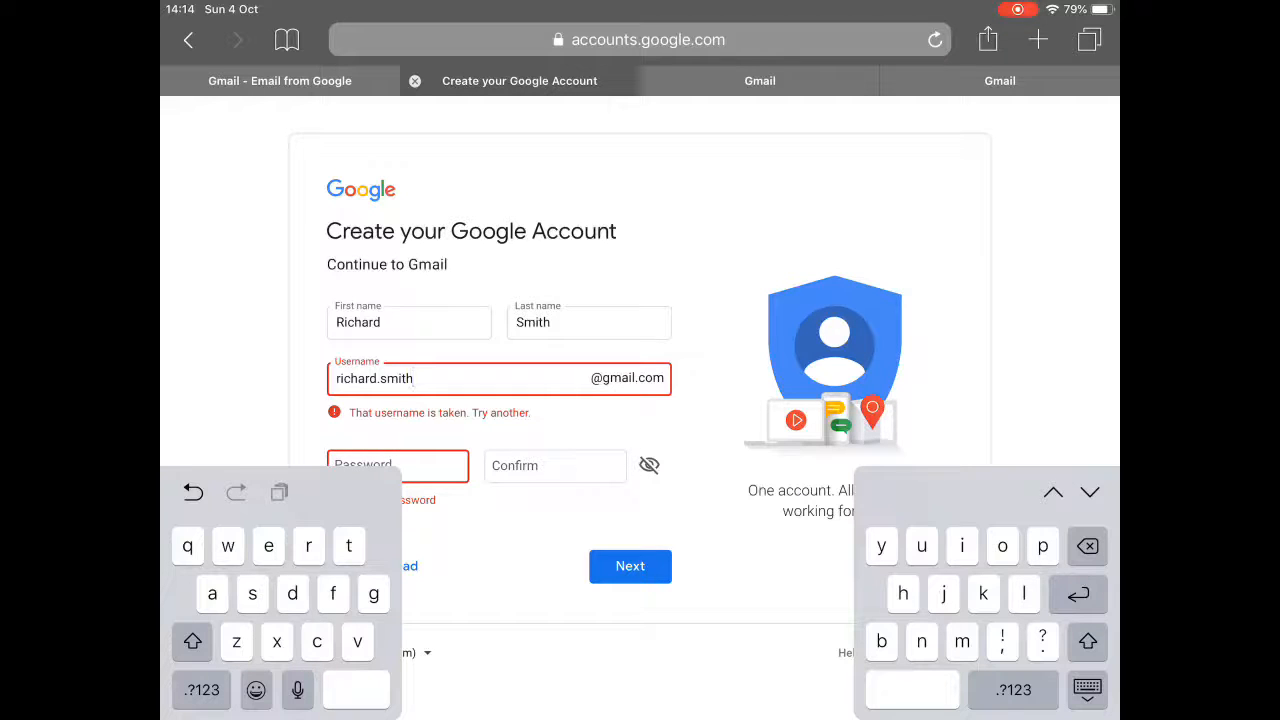
- Adjust the taken username with '2' and enter the chosen password characters
{"action": "left_click", "coordinate": [210, 690]}
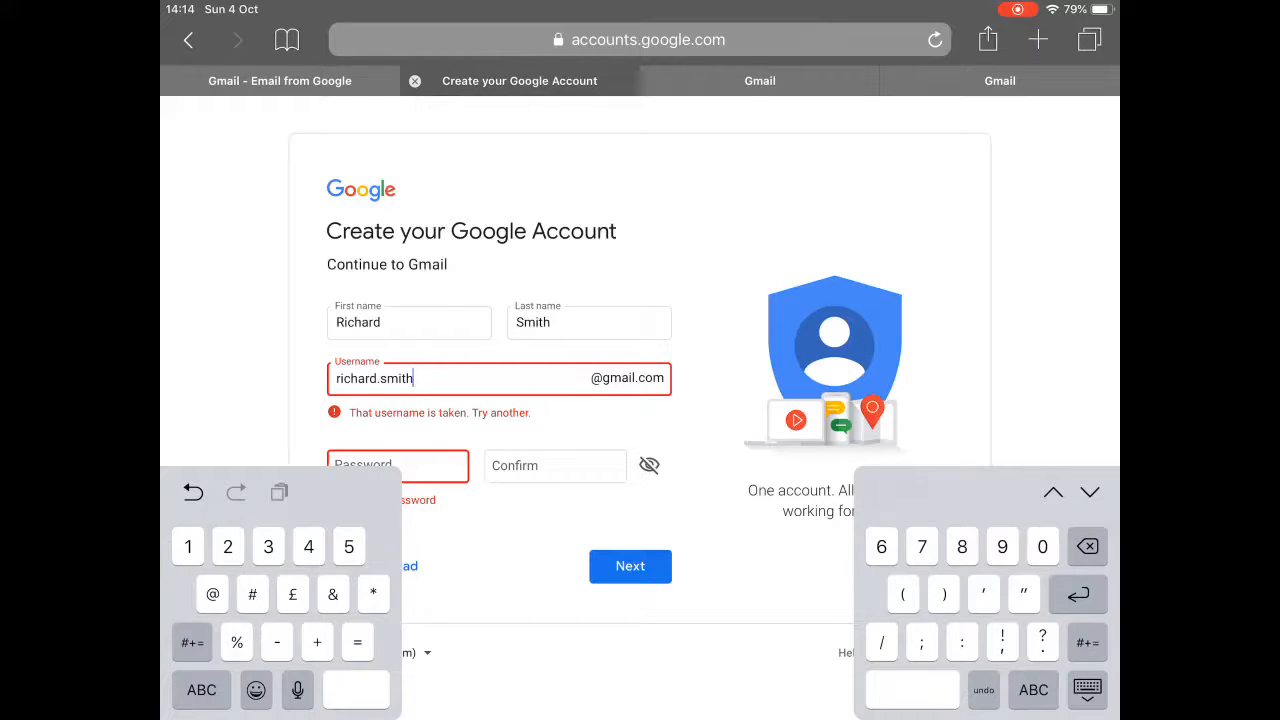
{"action": "type", "text": "2"}
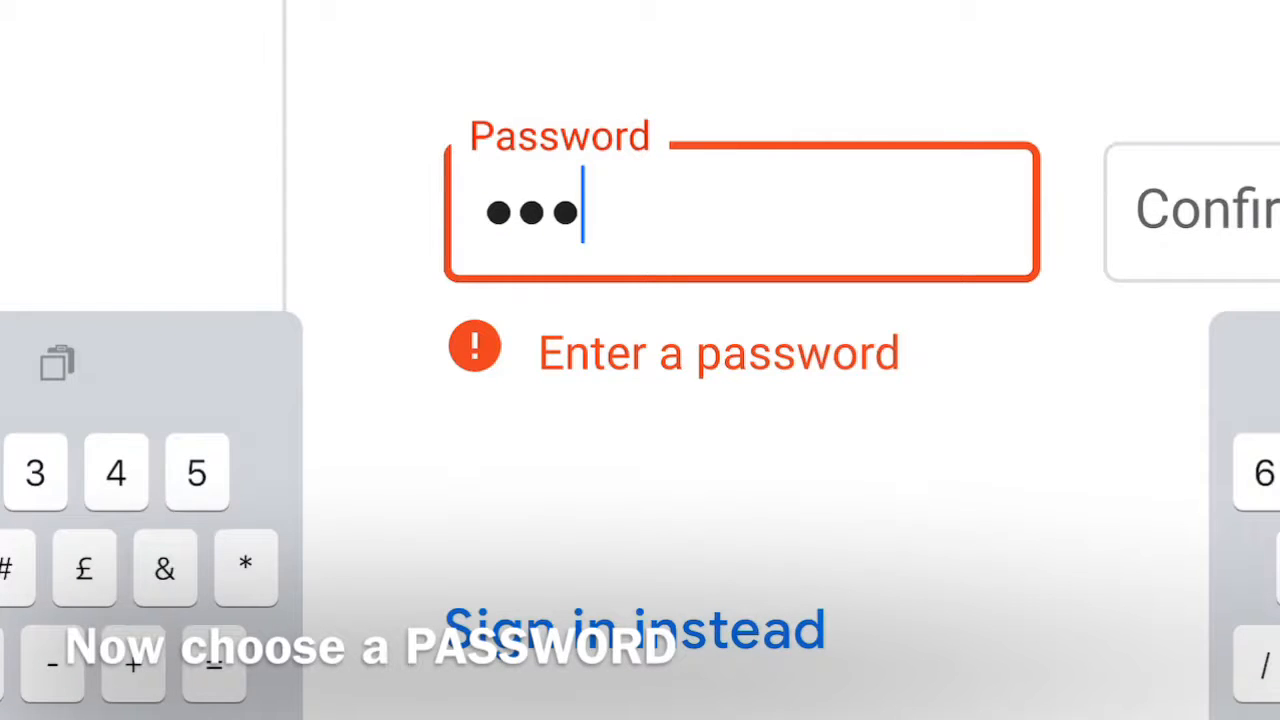
{"action": "type", "text": "_"}
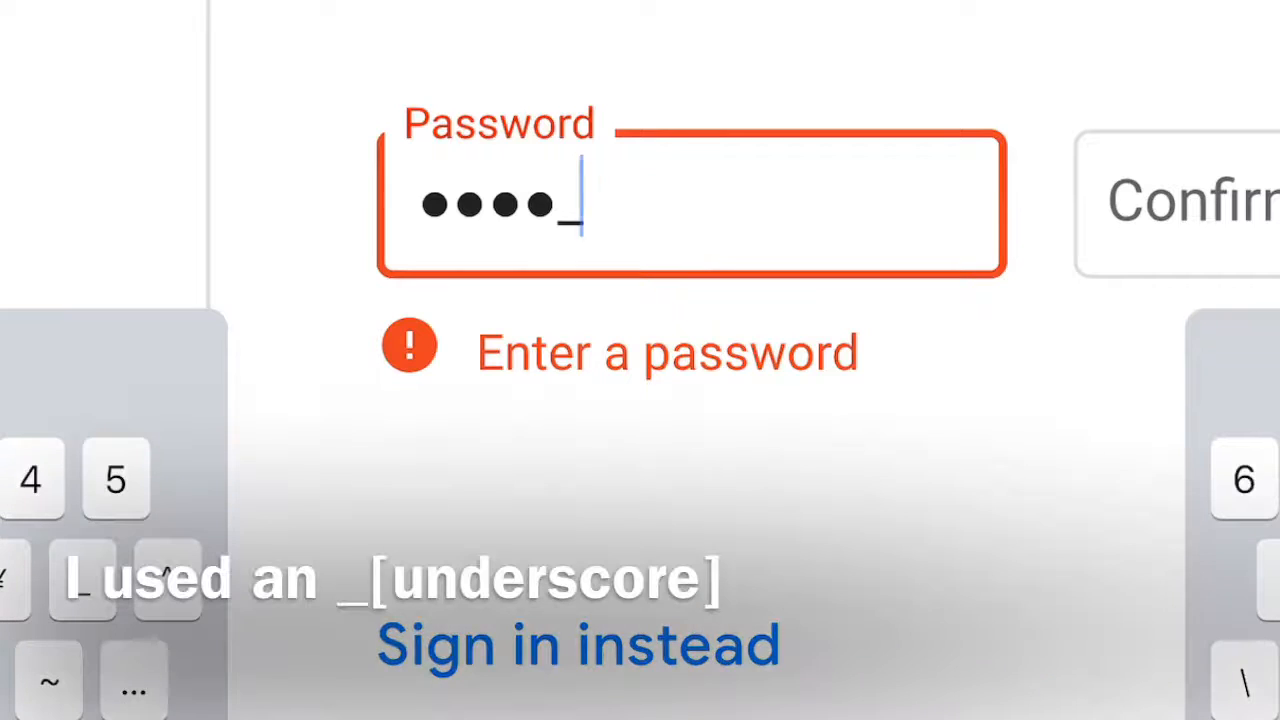
{"action": "type", "text": "_"}
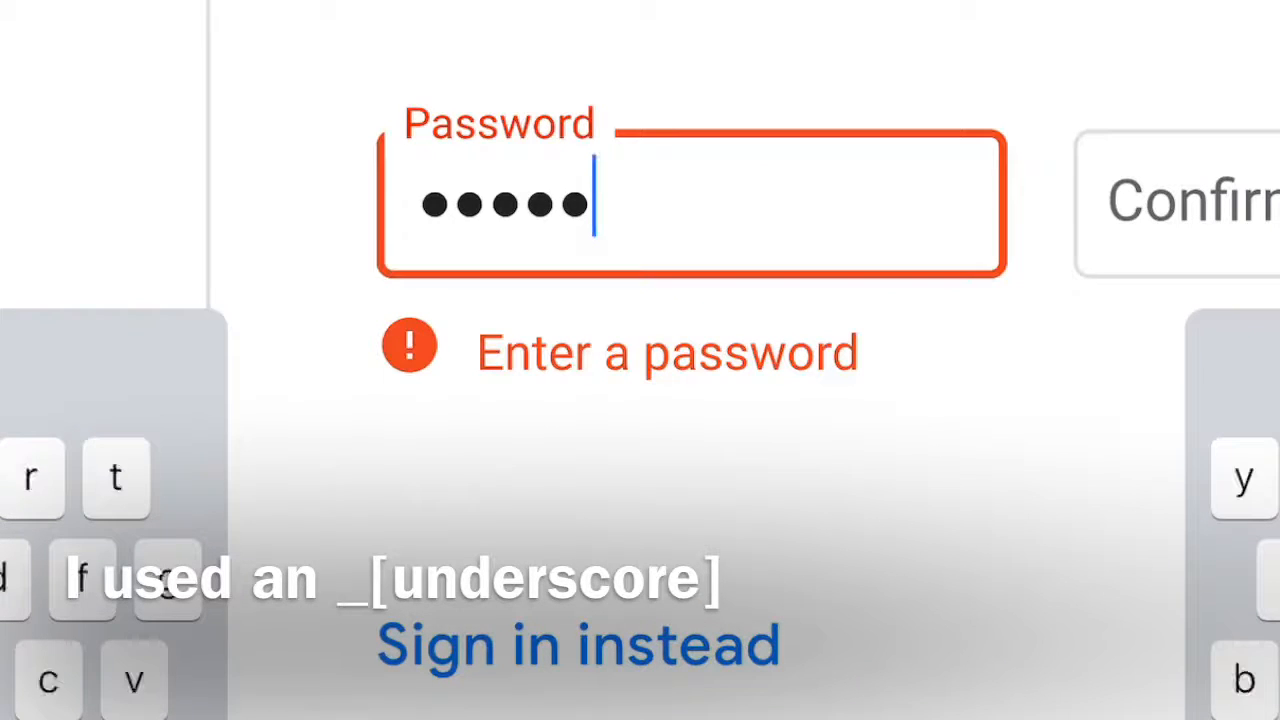
{"action": "type", "text": "d"}
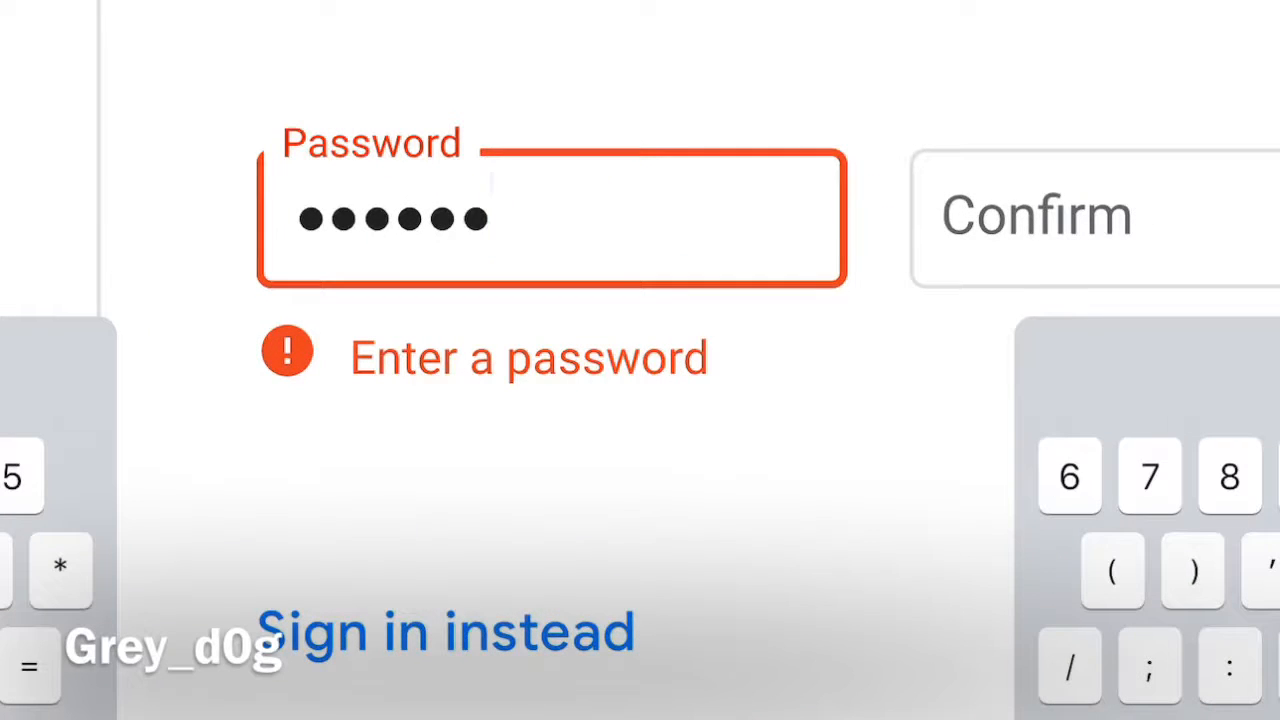
{"action": "type", "text": "0"}
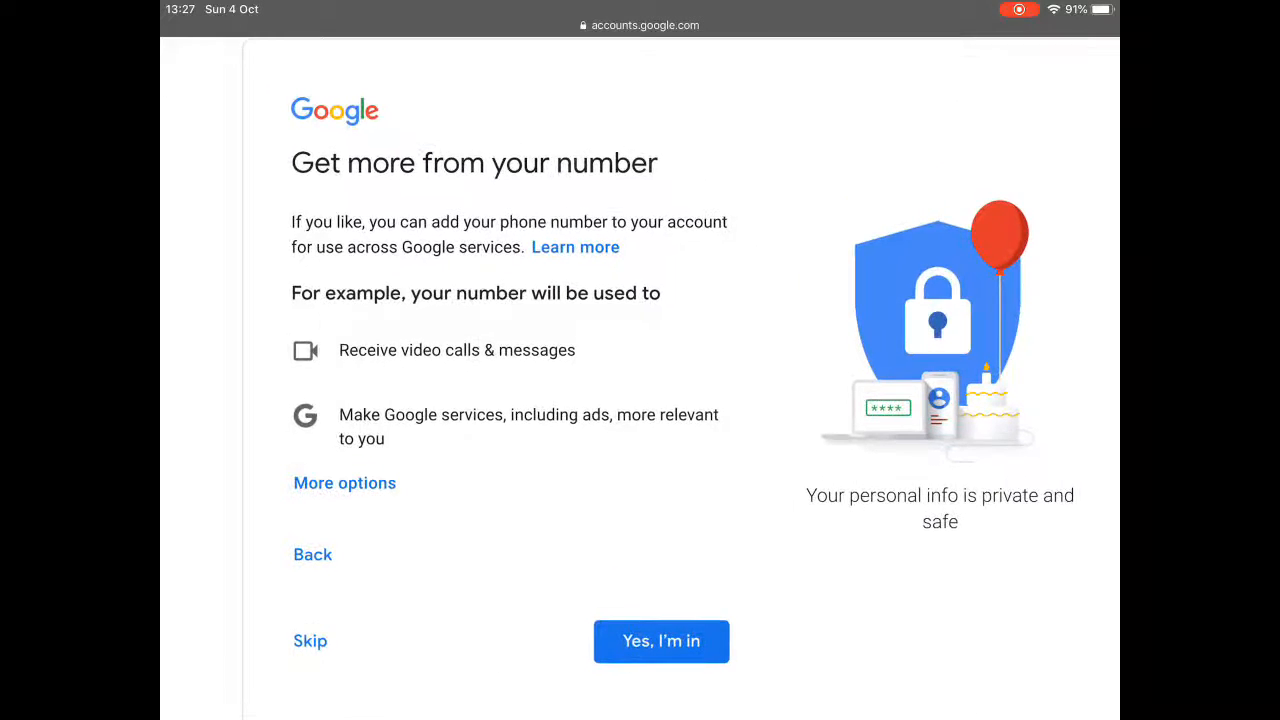
- On the 'Get more from your number' page, choose More options for phone-number use
{"action": "scroll", "scroll_direction": "down", "scroll_amount": 3}
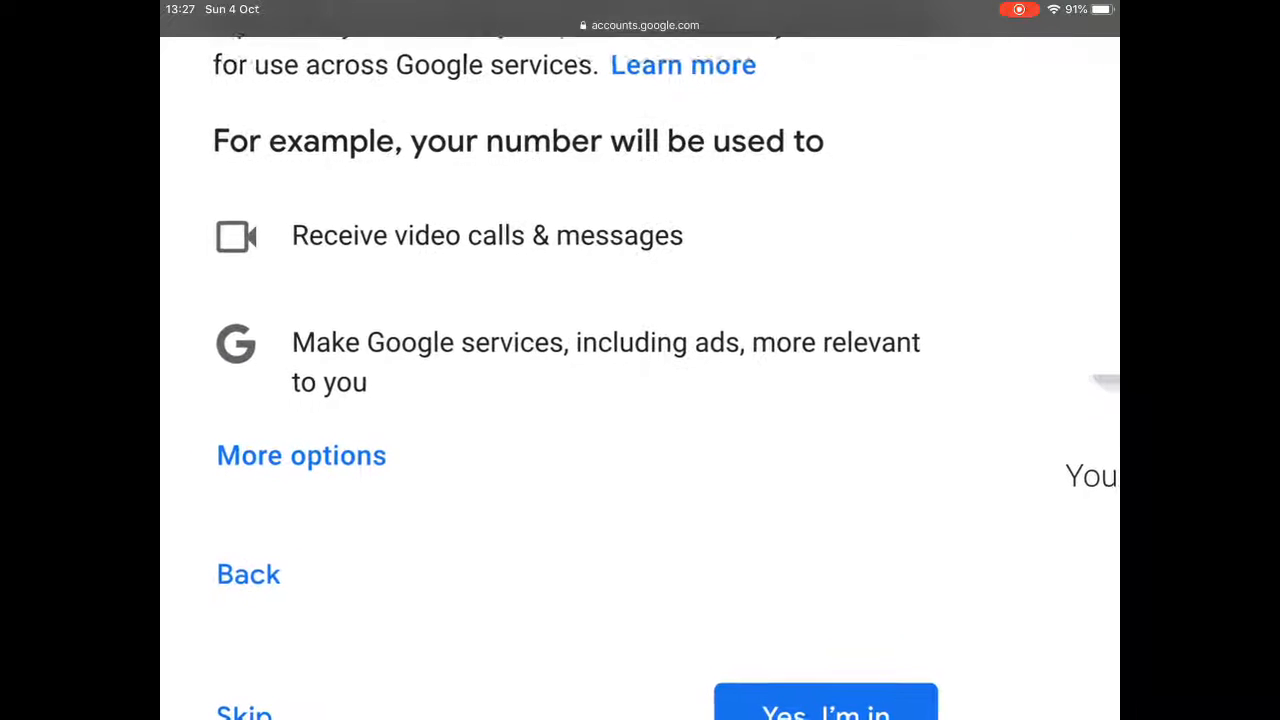
{"action": "scroll", "scroll_direction": "down", "scroll_amount": 3}
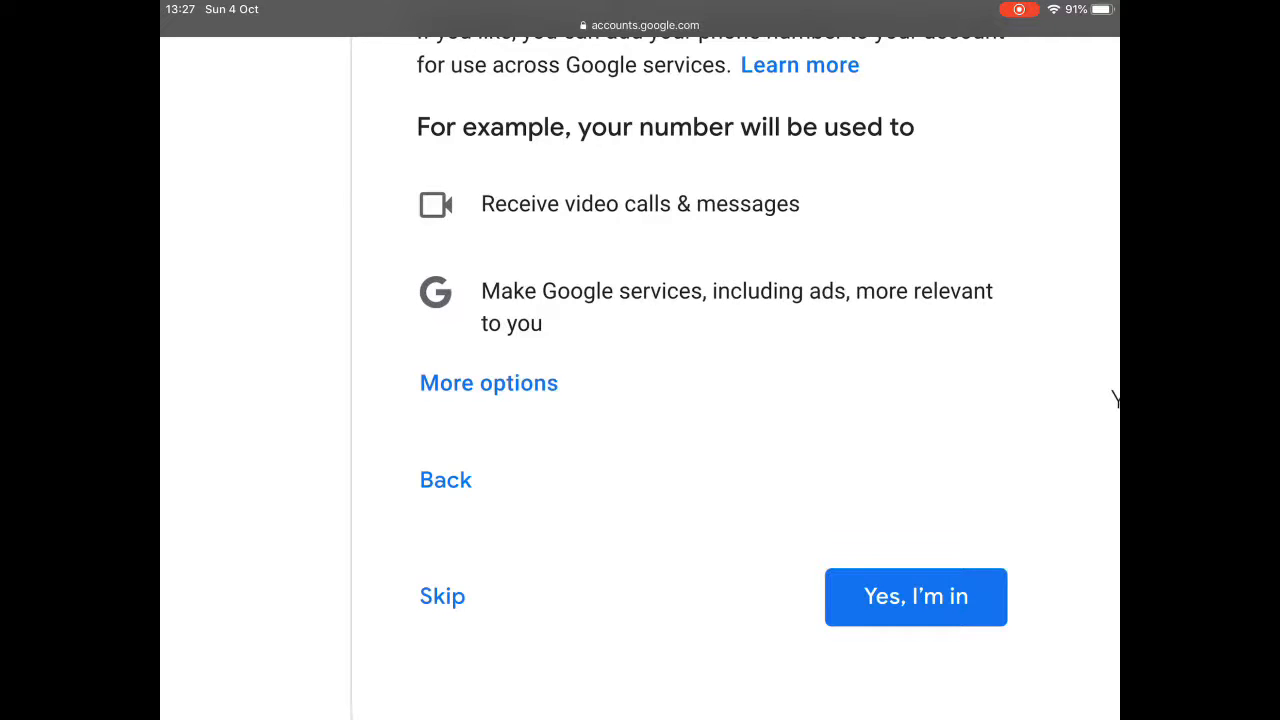
{"action": "left_click", "coordinate": [488, 384]}
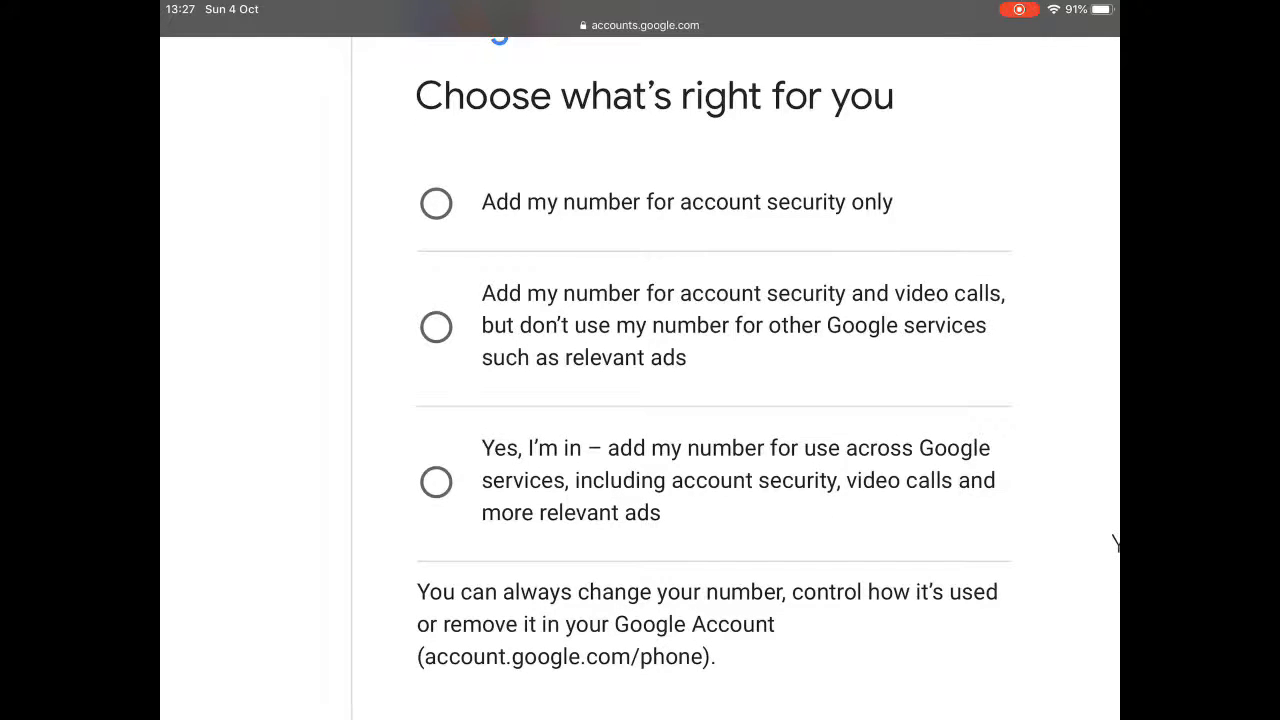
- Select 'Add my number for account security only' and confirm with Done
{"action": "left_click", "coordinate": [436, 204]}
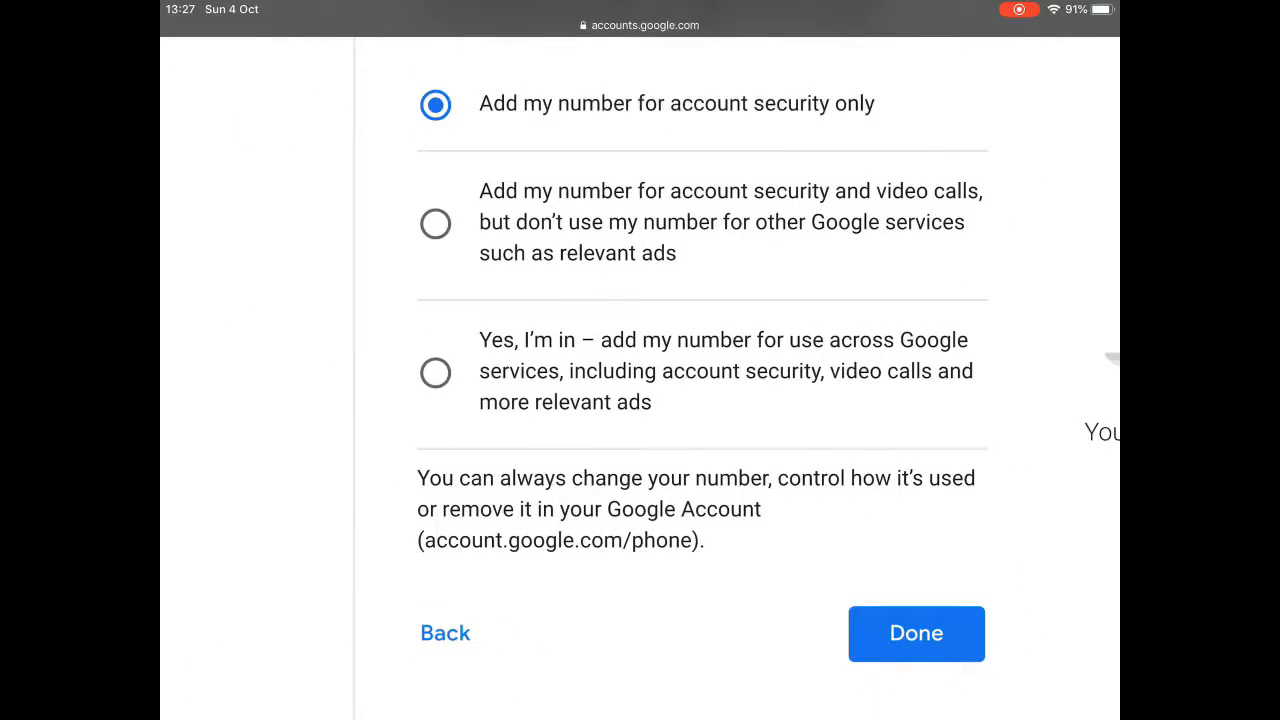
{"action": "left_click", "coordinate": [916, 632]}
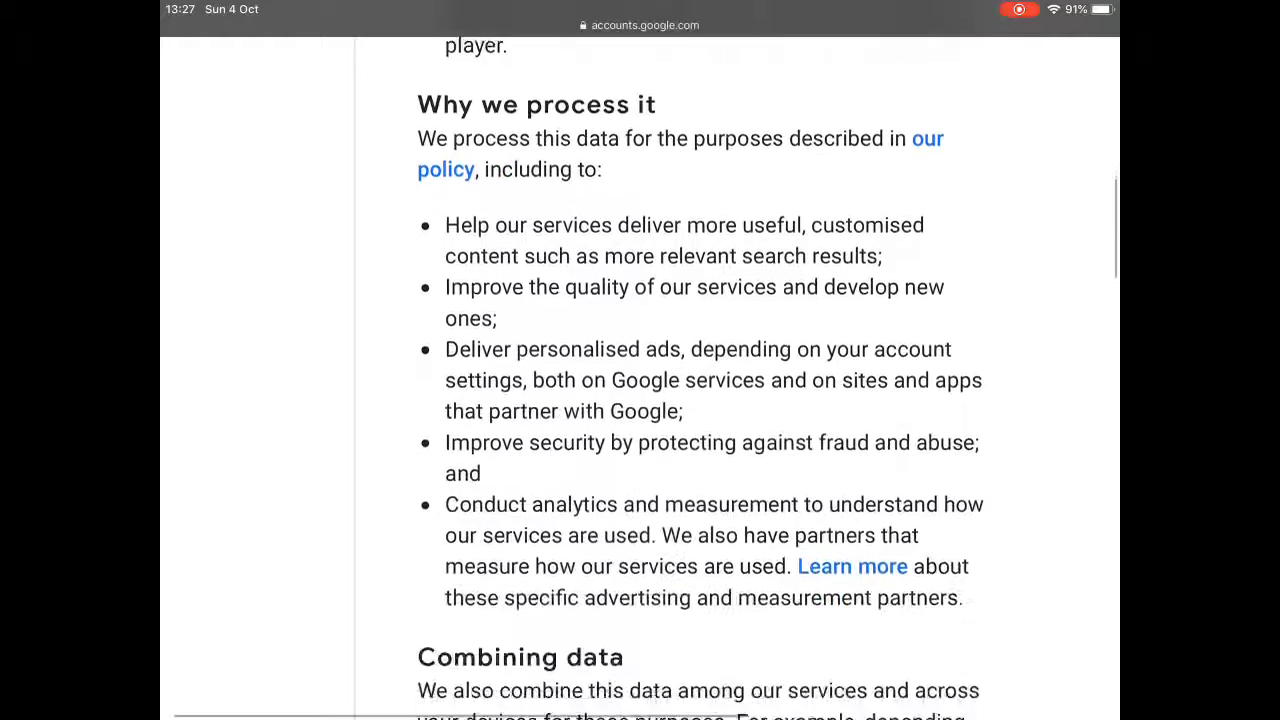
- Choose 'Don't save my Web & app activity' and 'Don't save my YouTube history'
{"action": "scroll", "scroll_direction": "down", "scroll_amount": 3}
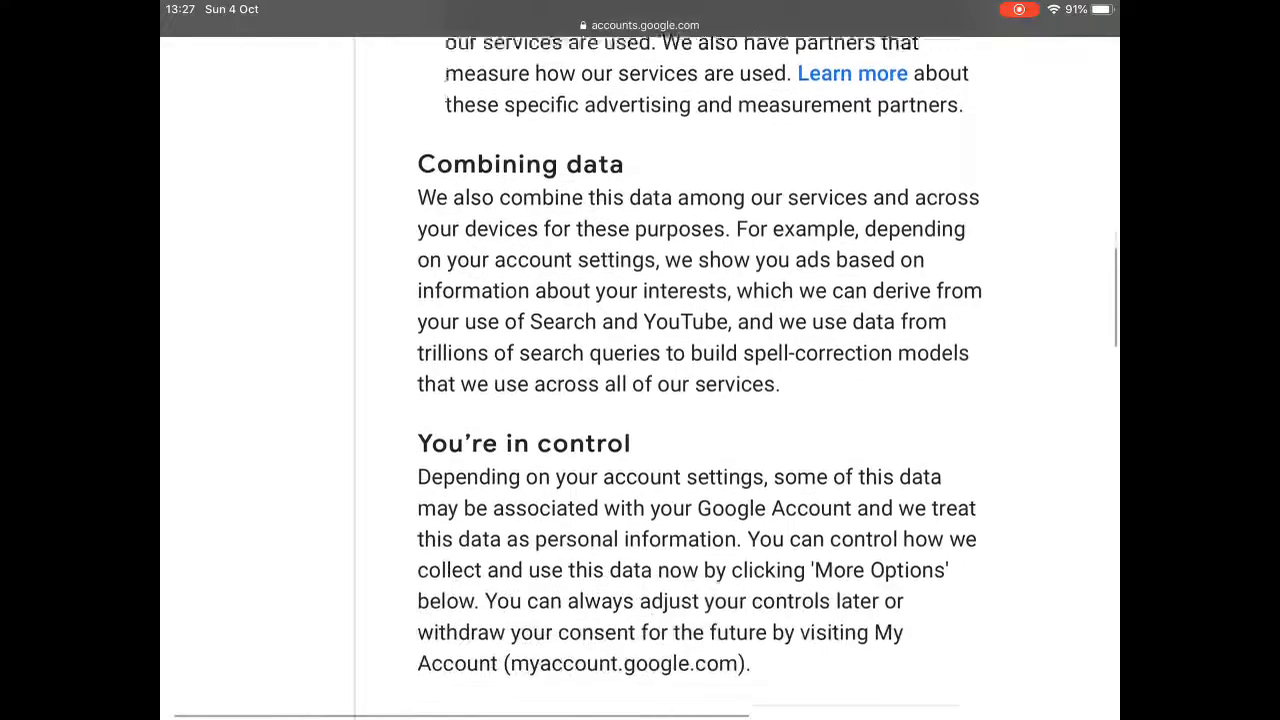
{"action": "scroll", "scroll_direction": "down", "scroll_amount": 3}
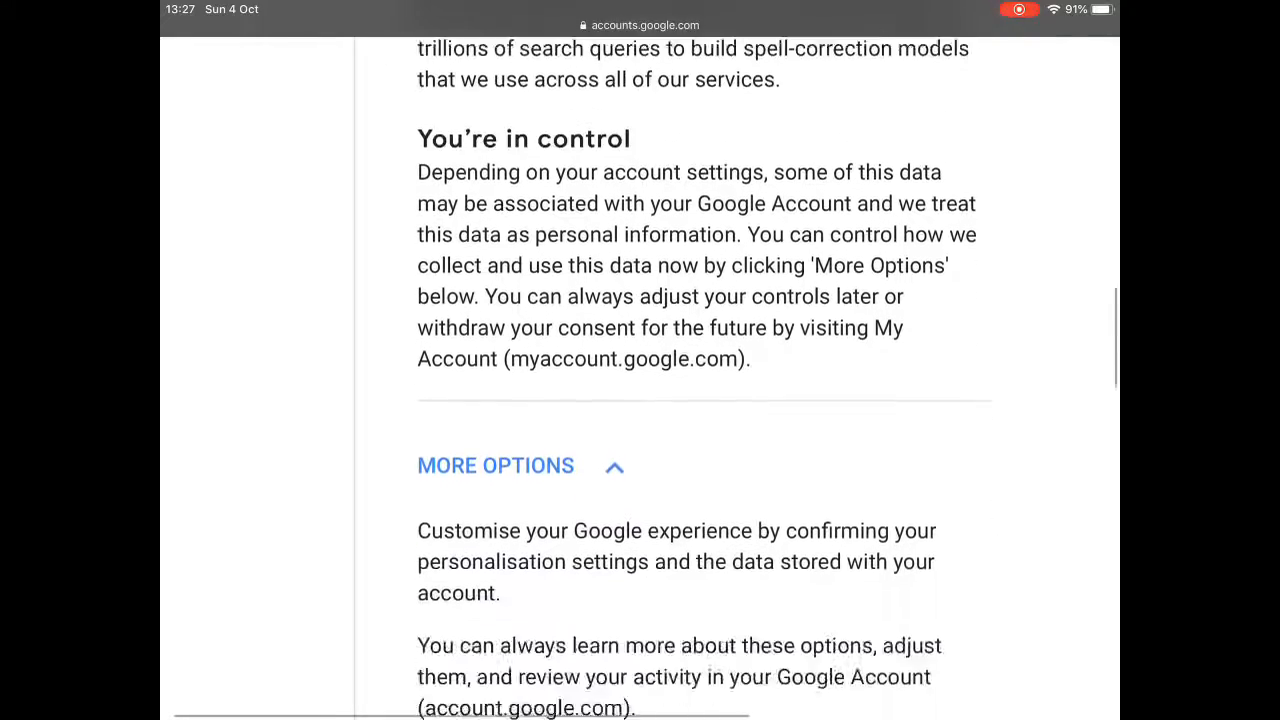
{"action": "scroll", "scroll_direction": "down", "scroll_amount": 3}
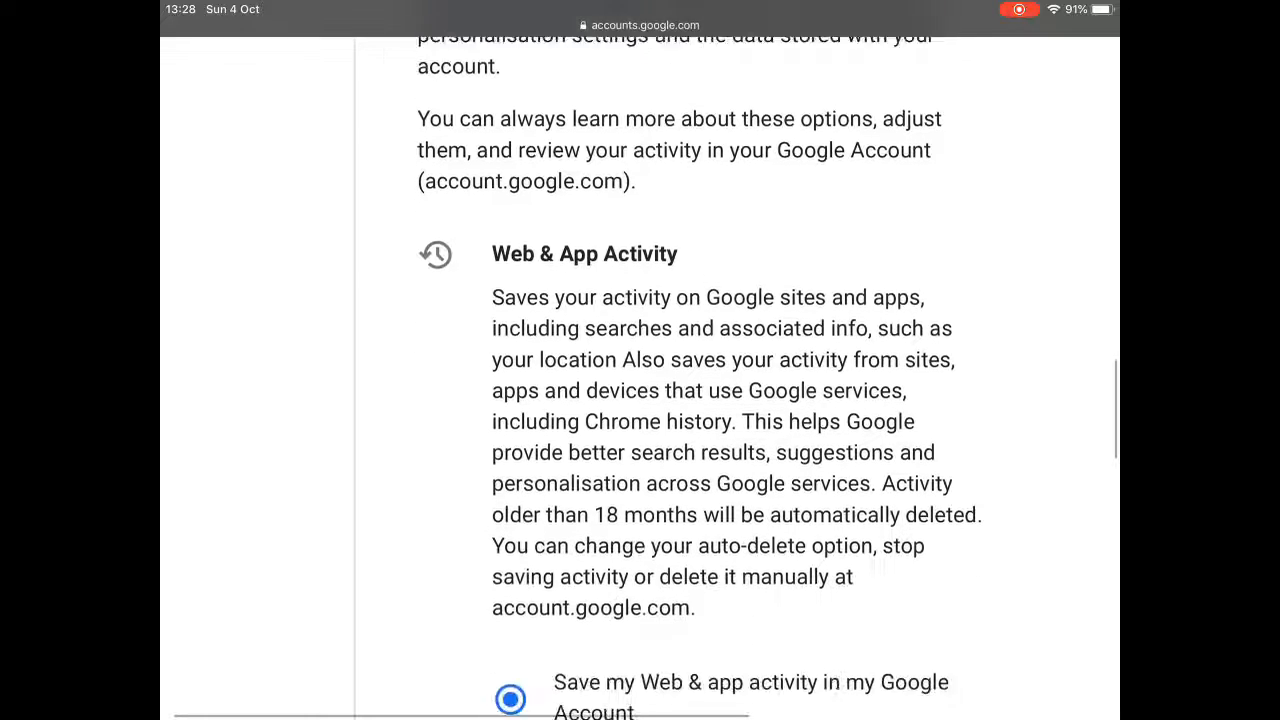
{"action": "scroll", "scroll_direction": "down", "scroll_amount": 3}
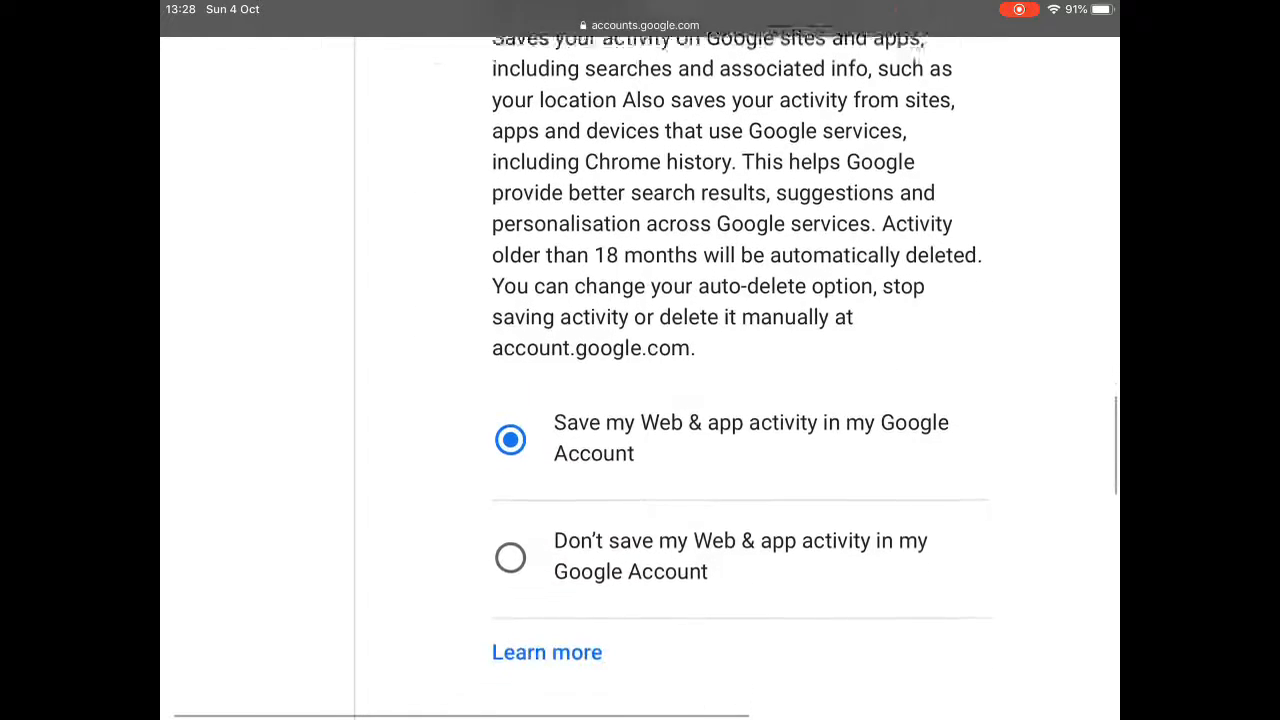
{"action": "scroll", "scroll_direction": "down", "scroll_amount": 3}
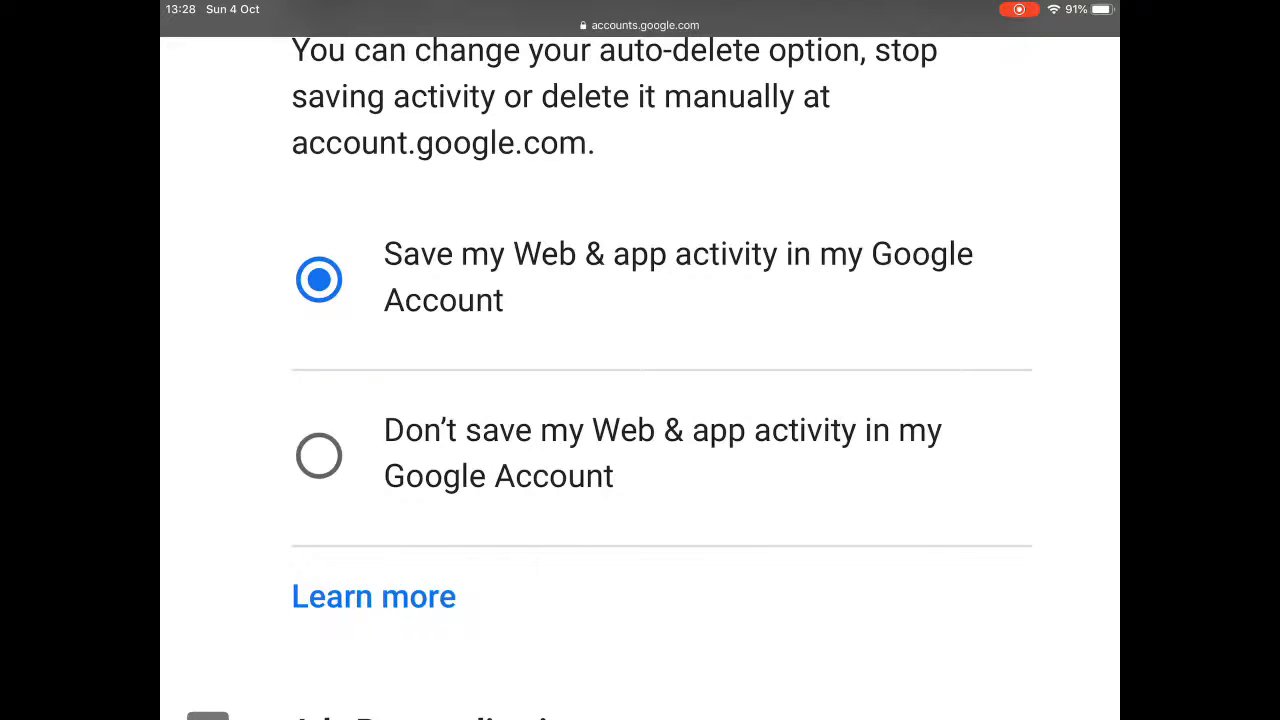
{"action": "left_click", "coordinate": [318, 456]}
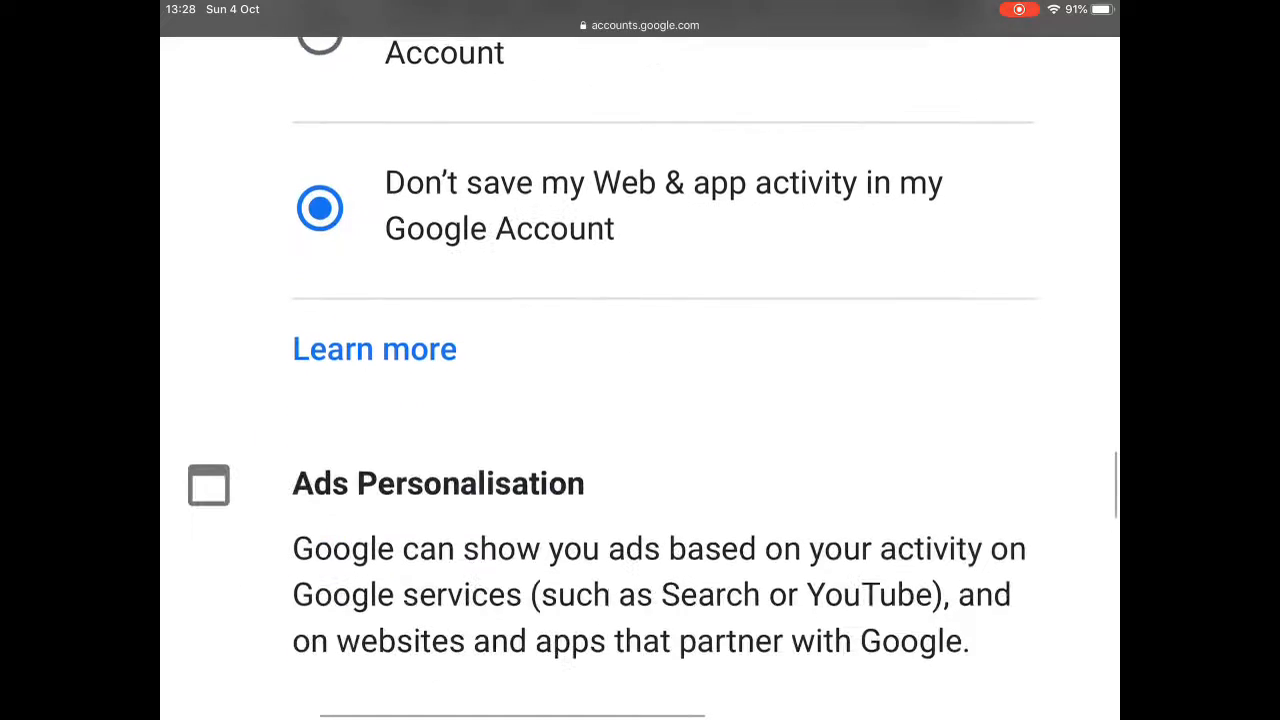
{"action": "scroll", "scroll_direction": "down", "scroll_amount": 3}
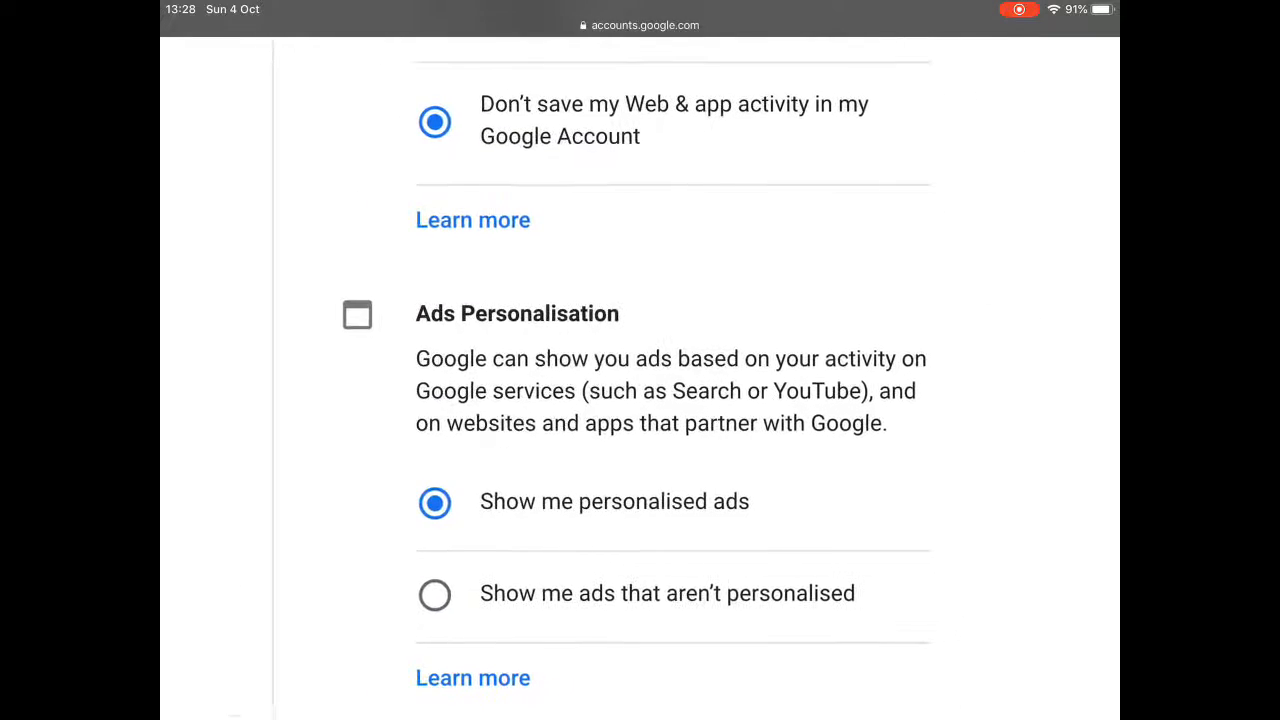
{"action": "scroll", "scroll_direction": "down", "scroll_amount": 3}
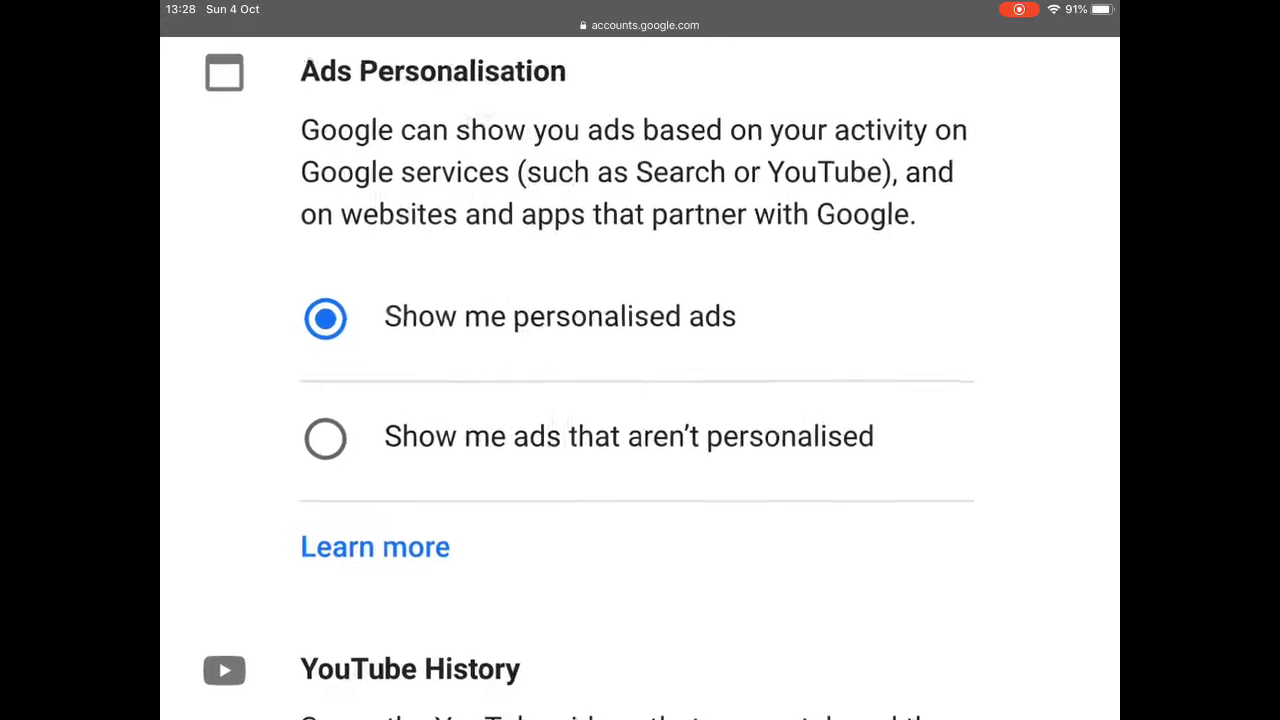
{"action": "scroll", "scroll_direction": "down", "scroll_amount": 3}
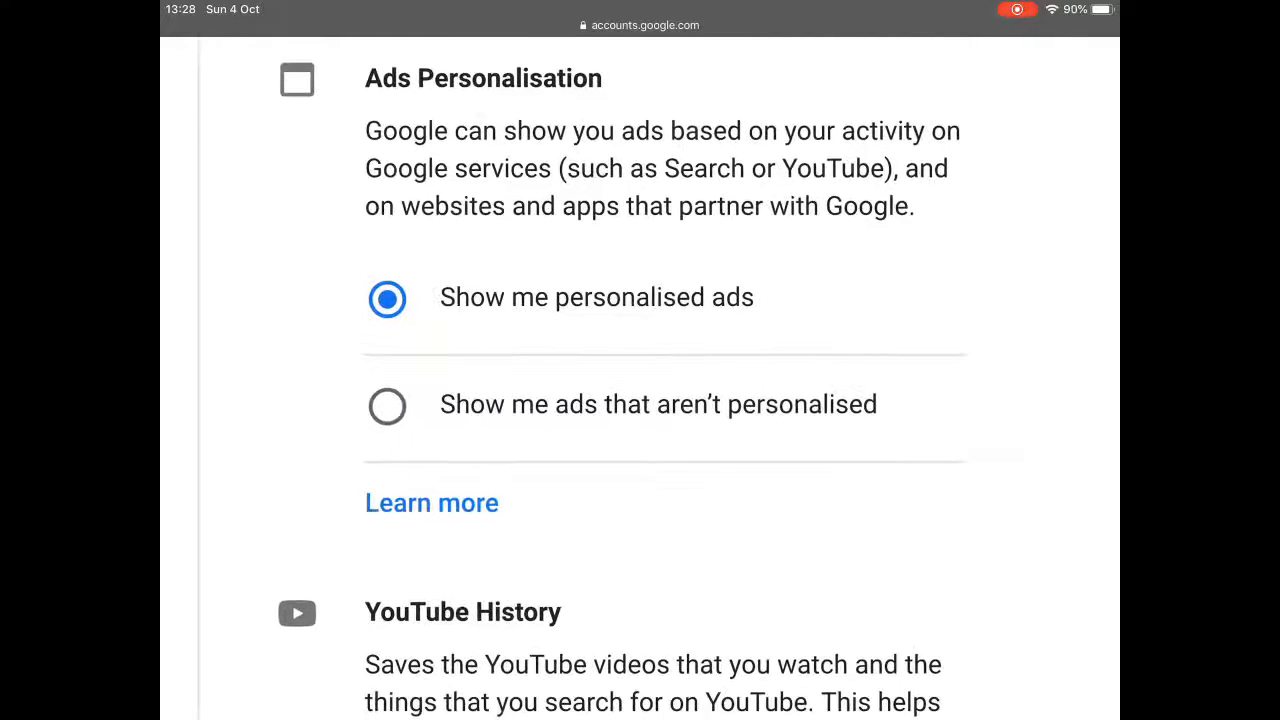
{"action": "scroll", "scroll_direction": "down", "scroll_amount": 3}
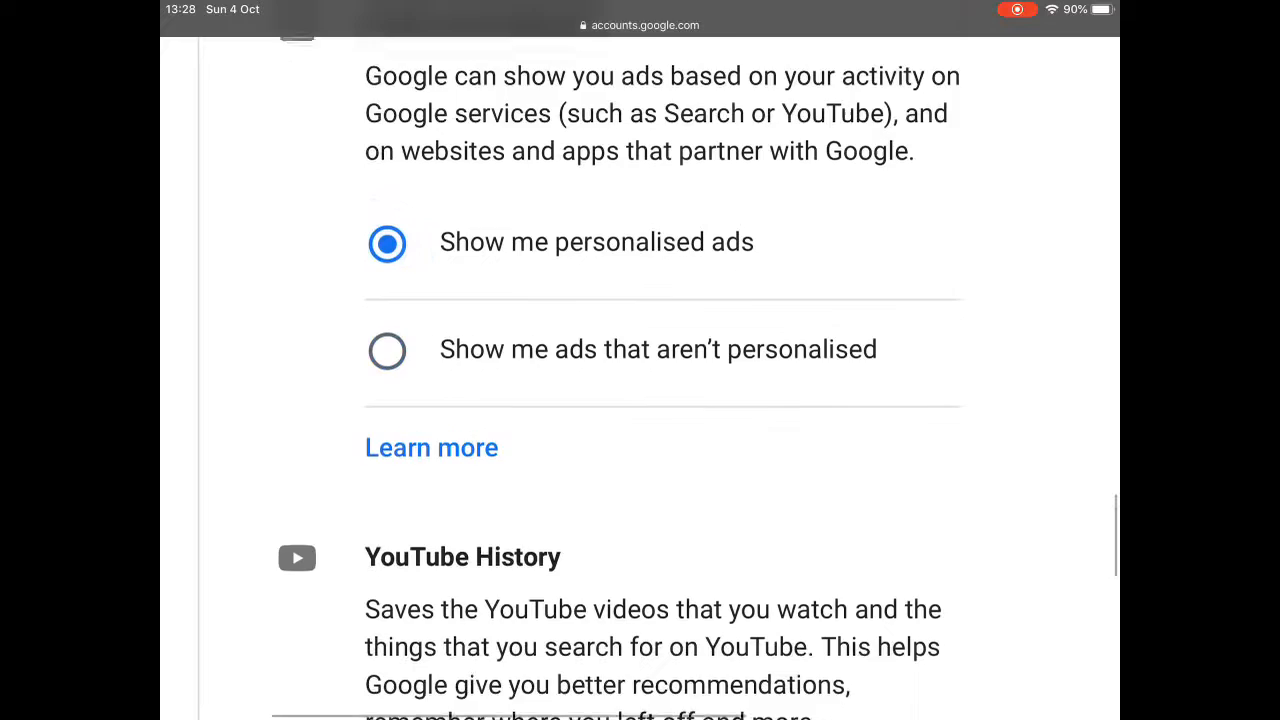
{"action": "scroll", "scroll_direction": "down", "scroll_amount": 3}
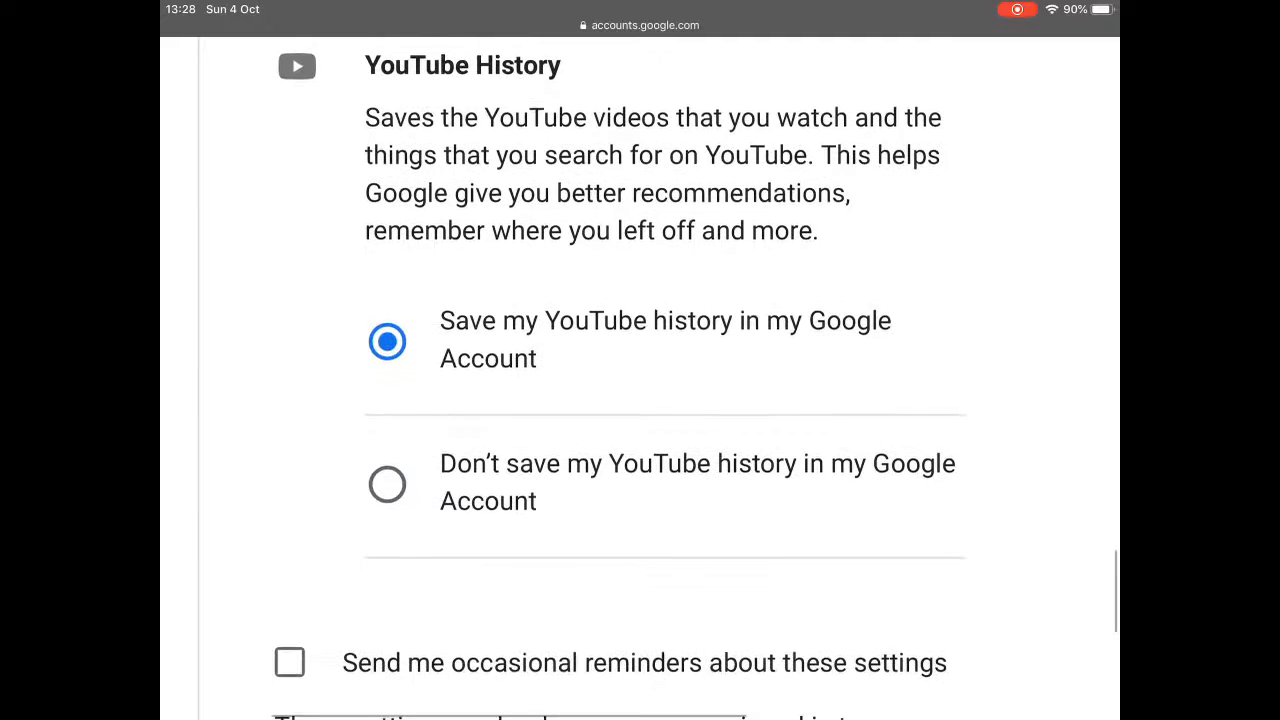
{"action": "left_click", "coordinate": [388, 488]}
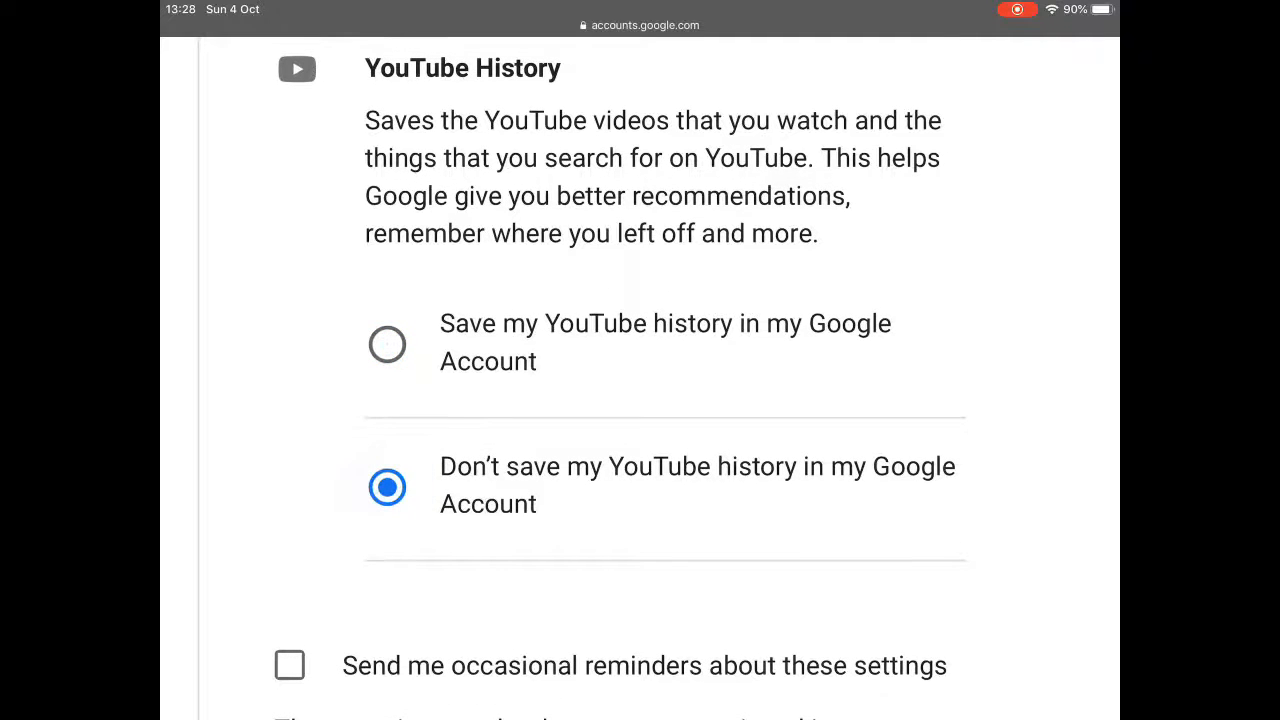
{"action": "scroll", "scroll_direction": "up", "scroll_amount": 3}
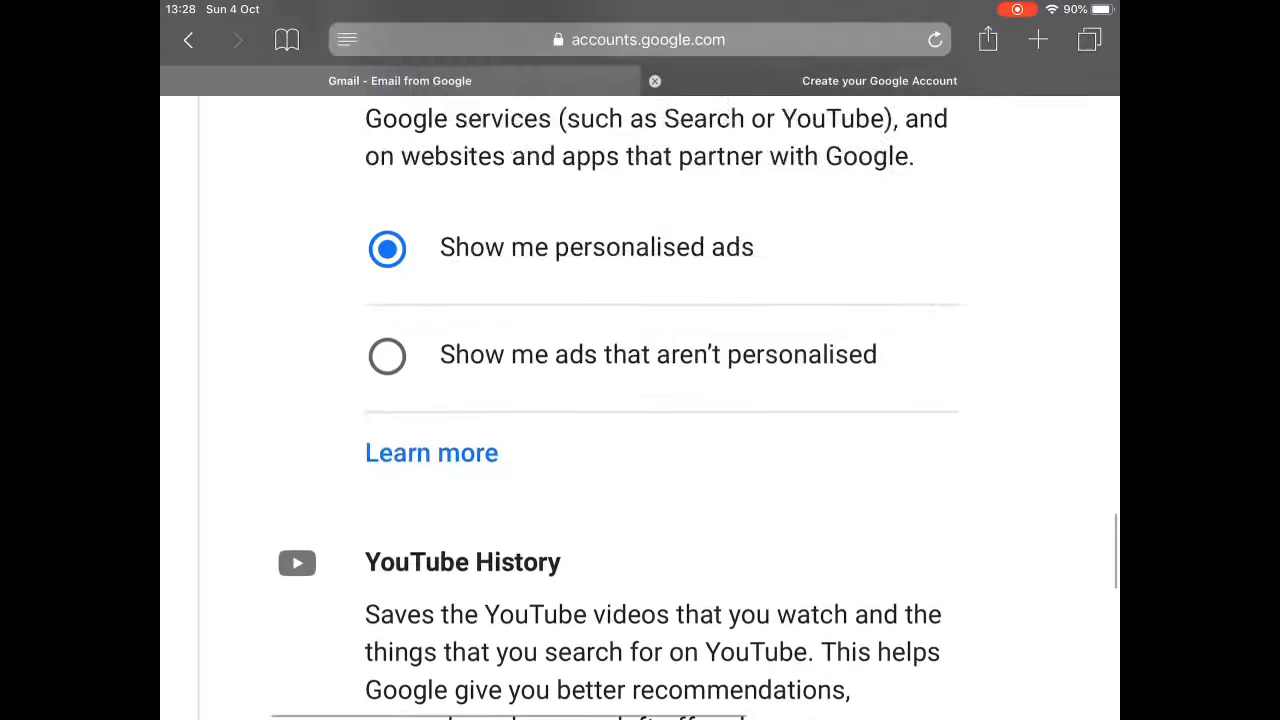
- With the terms agreements ticked, choose Create Account to finish sign-up
{"action": "scroll", "scroll_direction": "down", "scroll_amount": 3}
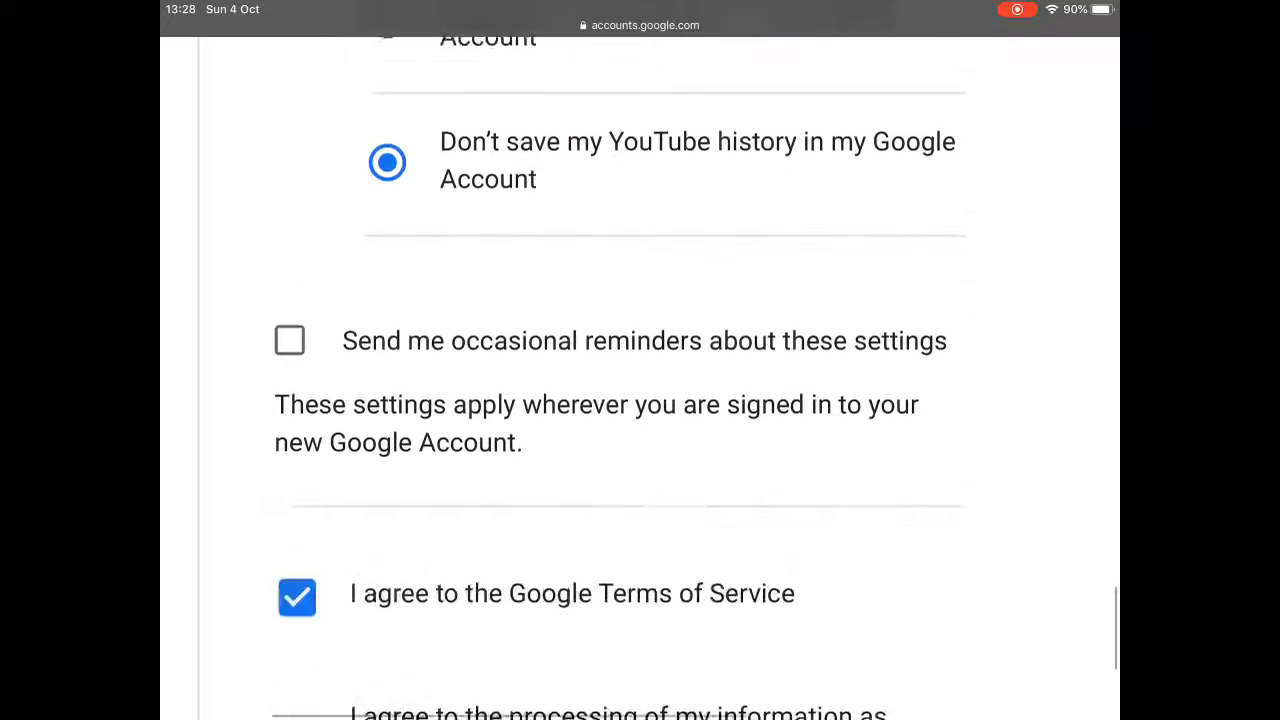
{"action": "scroll", "scroll_direction": "down", "scroll_amount": 3}
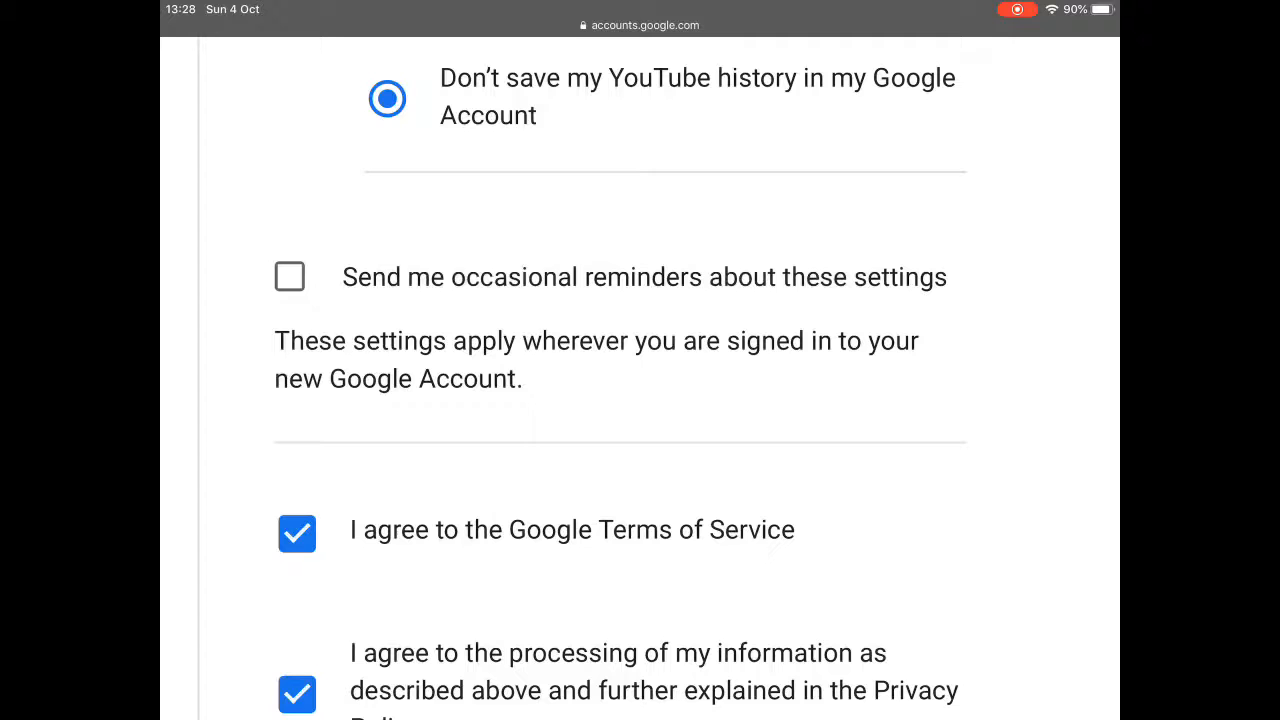
{"action": "scroll", "scroll_direction": "down", "scroll_amount": 3}
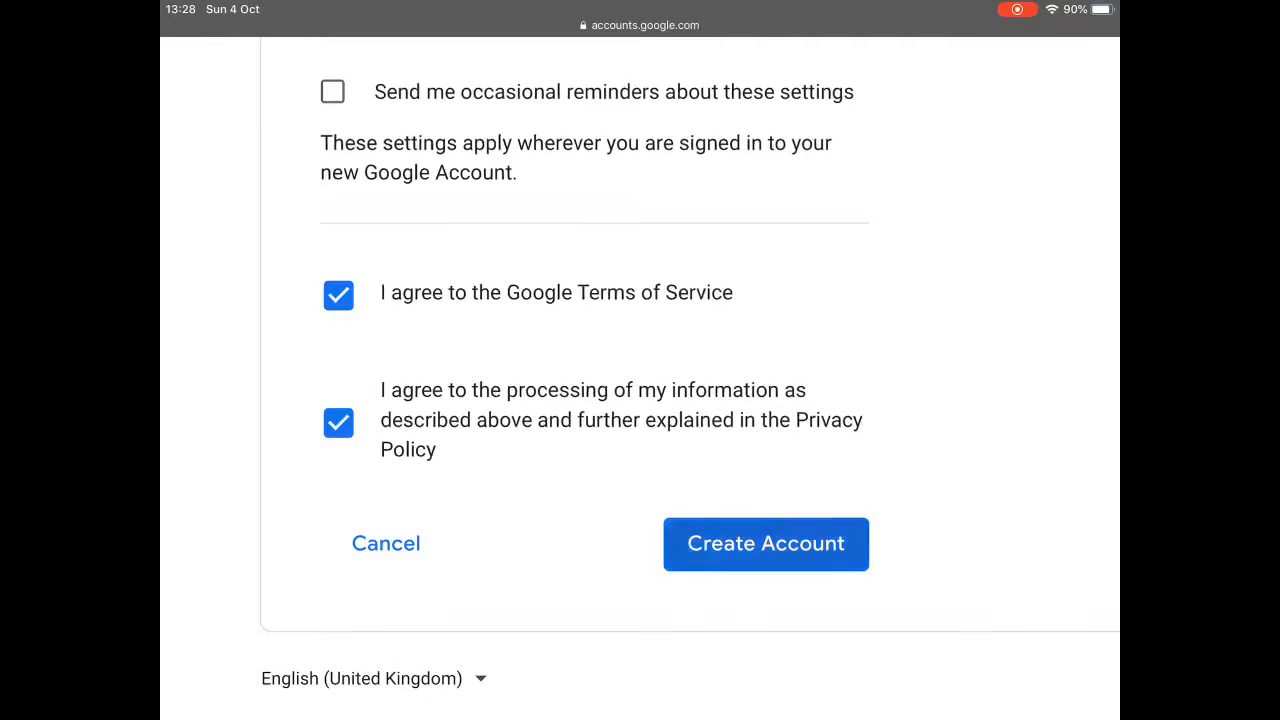
{"action": "left_click", "coordinate": [766, 544]}
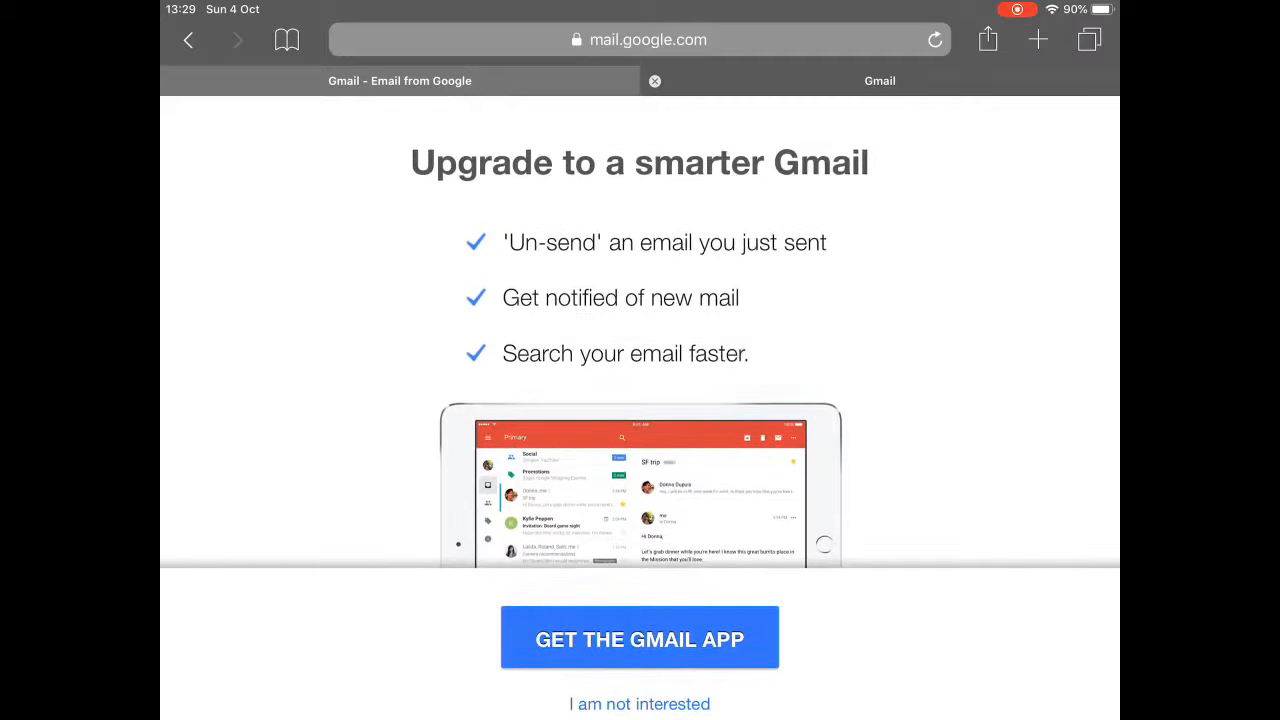
- Decline the 'Upgrade to a smarter Gmail' promotion to reach the inbox with the Google welcome email
{"action": "scroll", "scroll_direction": "down", "scroll_amount": 3}
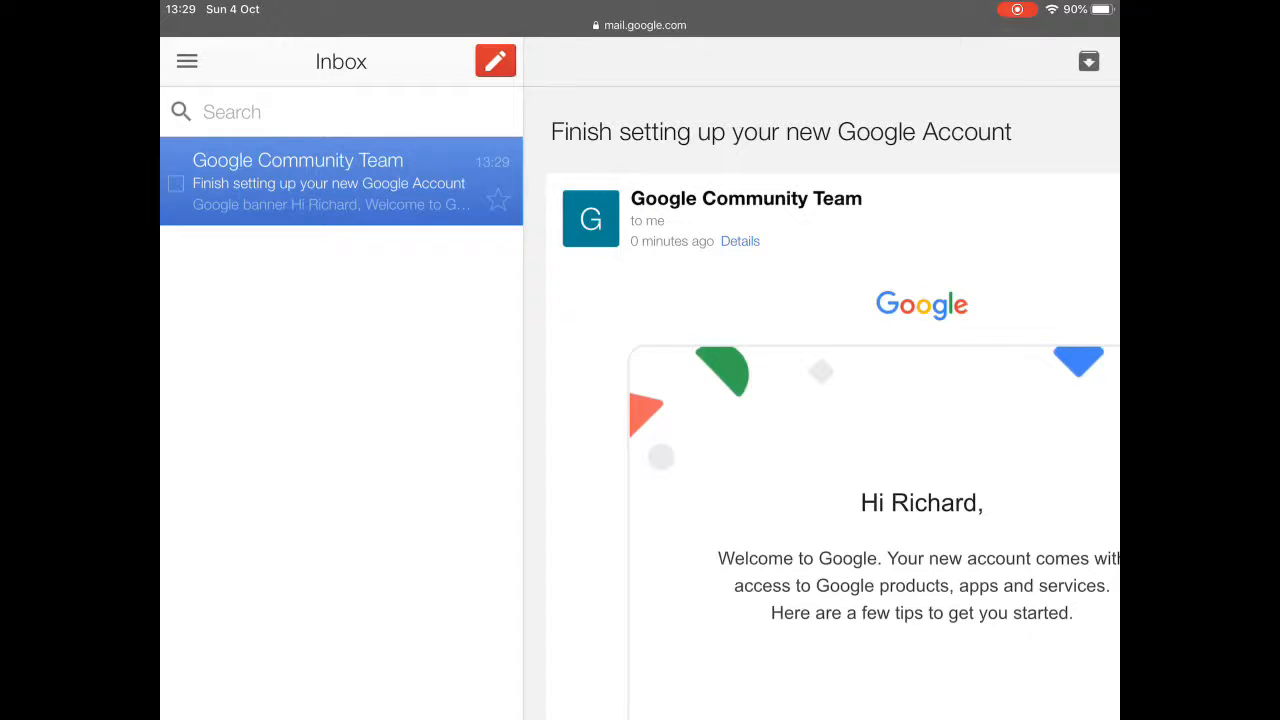
{"action": "left_click", "coordinate": [498, 60]}
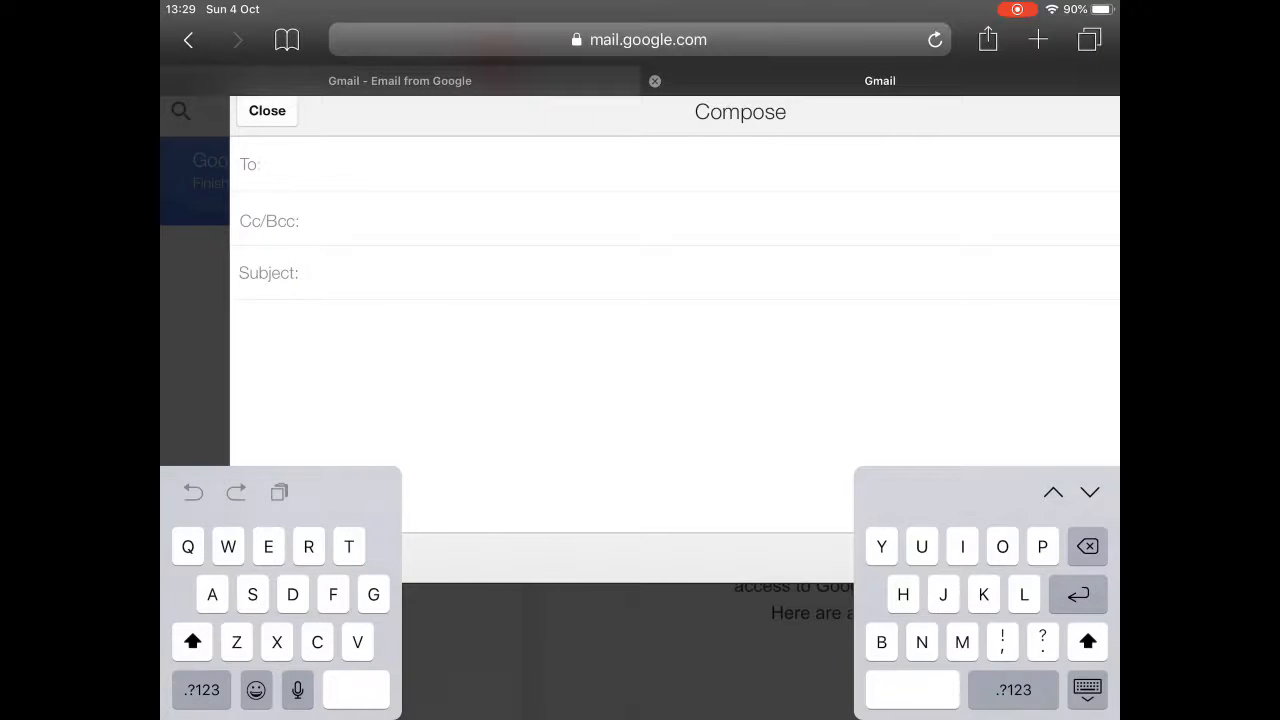
{"action": "left_click", "coordinate": [266, 112]}
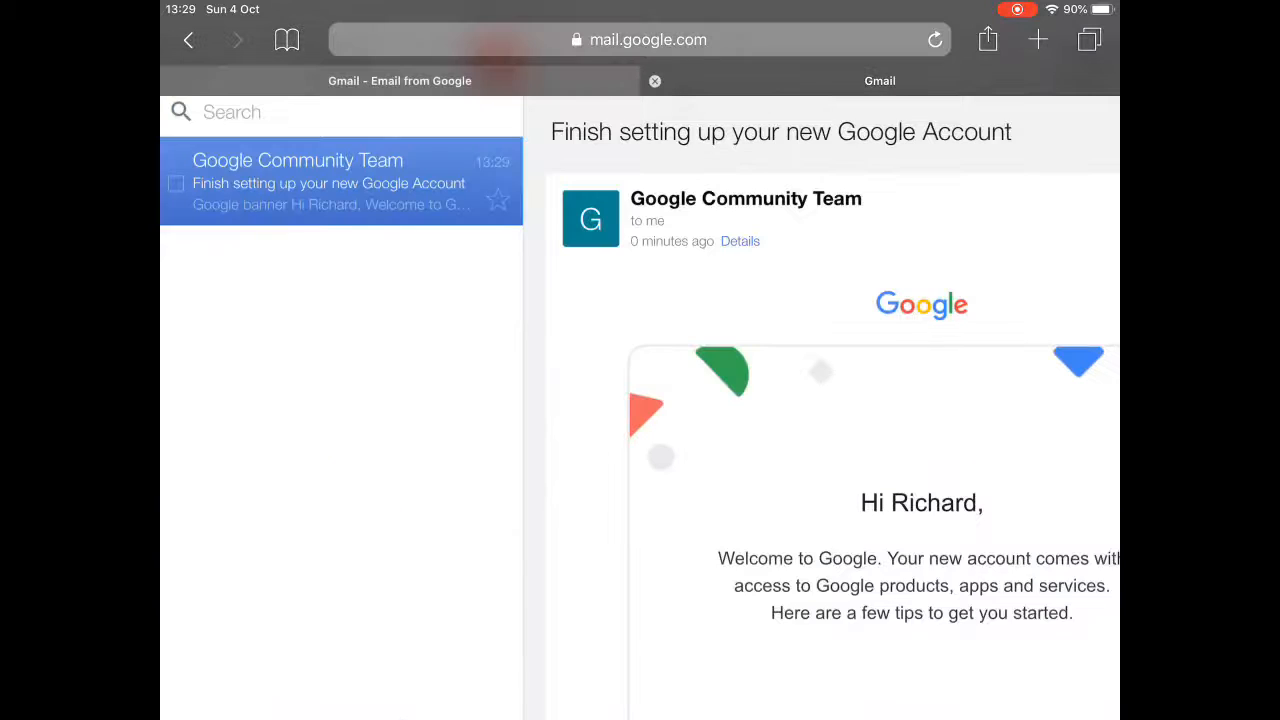